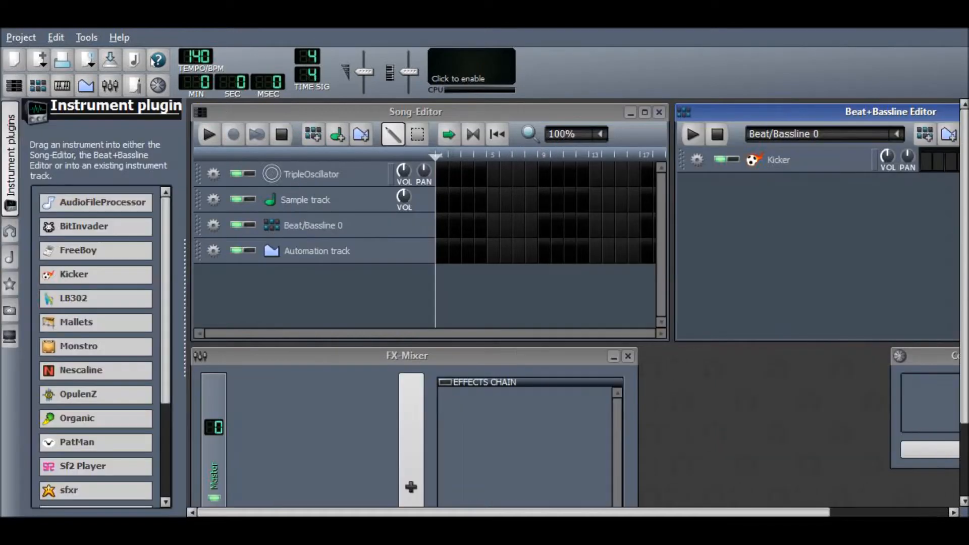
mouse_move(103, 202)
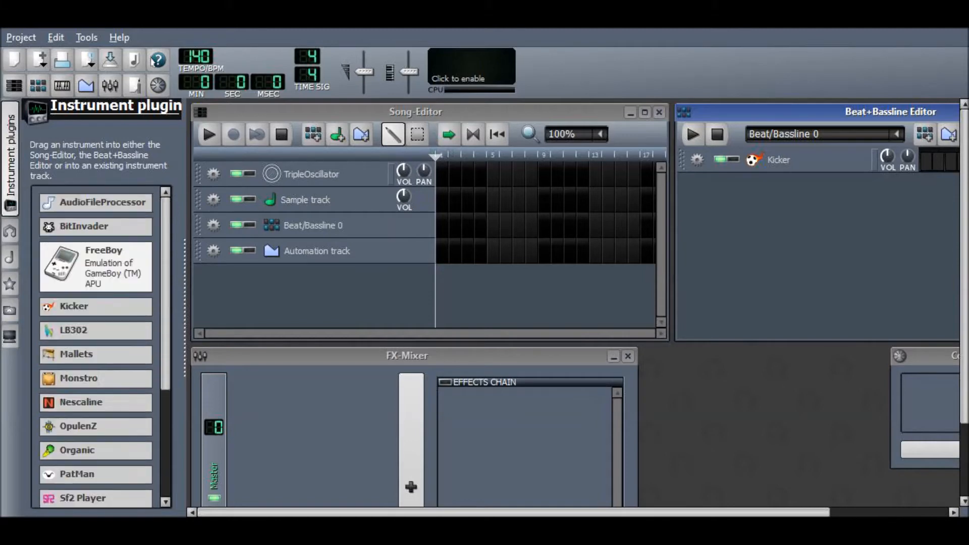
Scroll through the Instrument plugins list in the left side browser
scroll(down, 3)
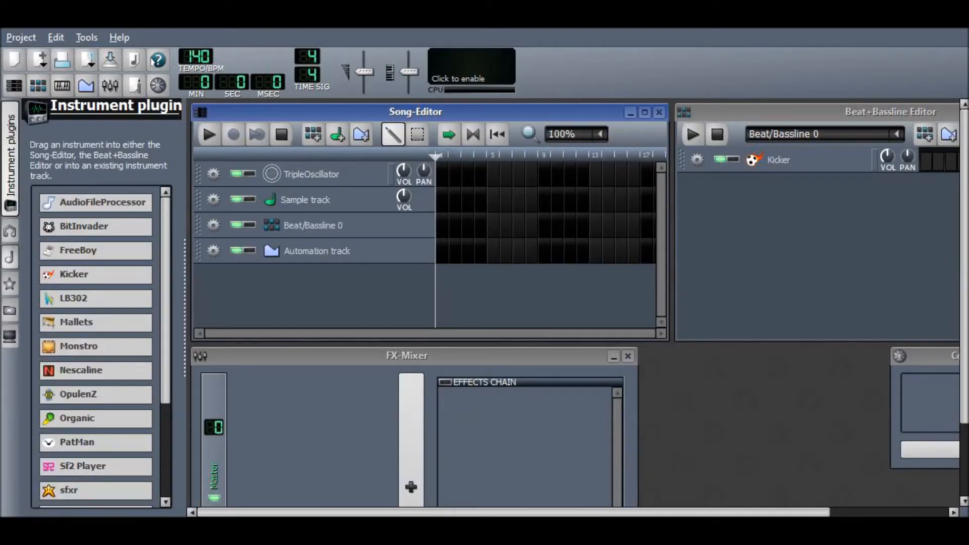
mouse_move(9, 284)
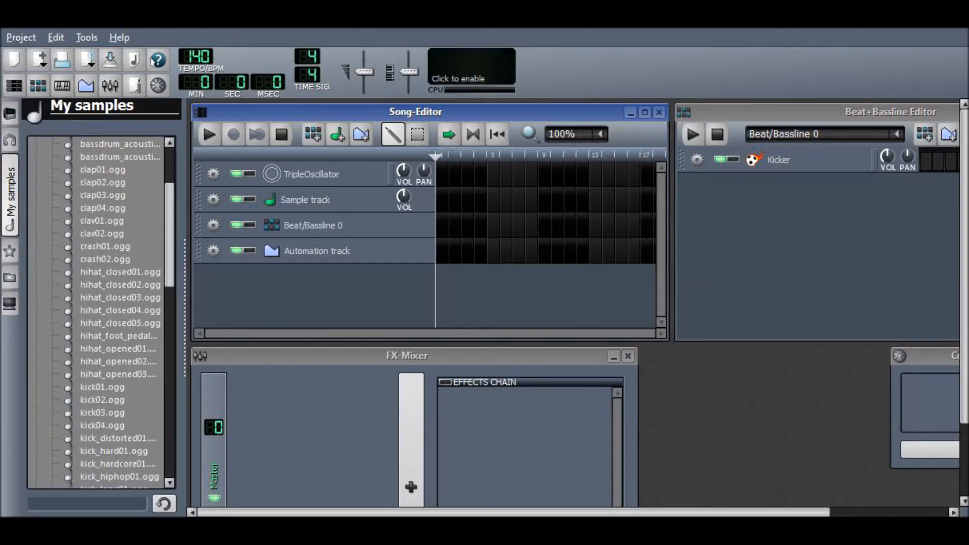
Audition several kick drum samples in My samples to choose kick01.ogg
scroll(down, 3)
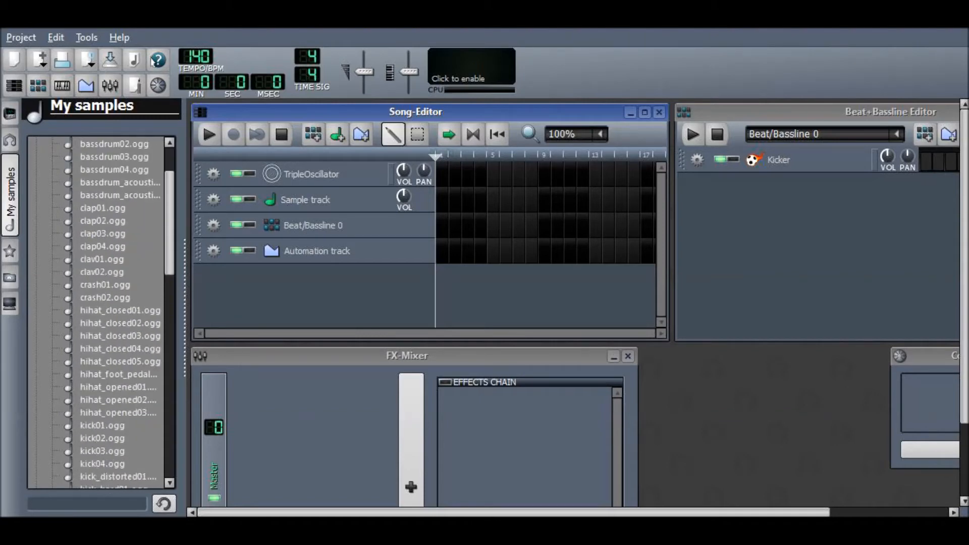
click(103, 220)
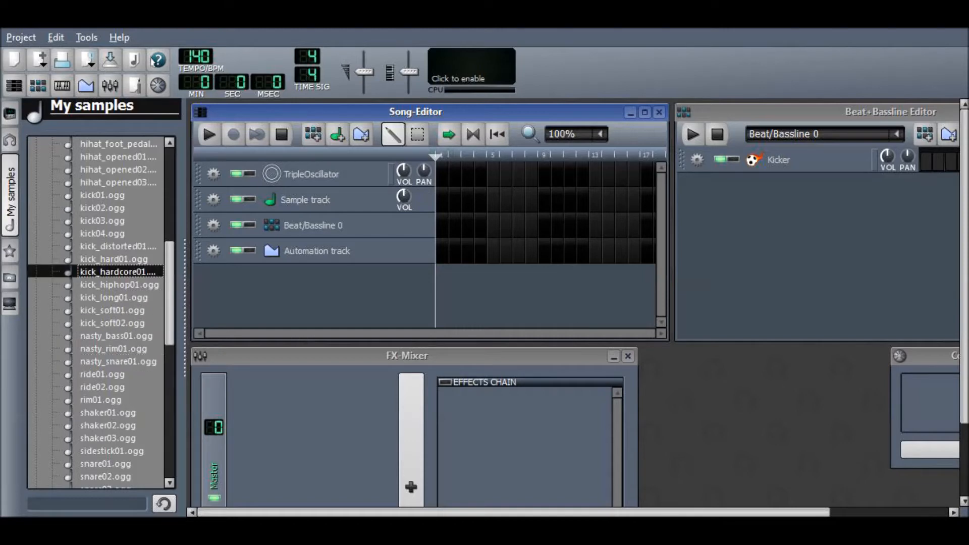
click(114, 258)
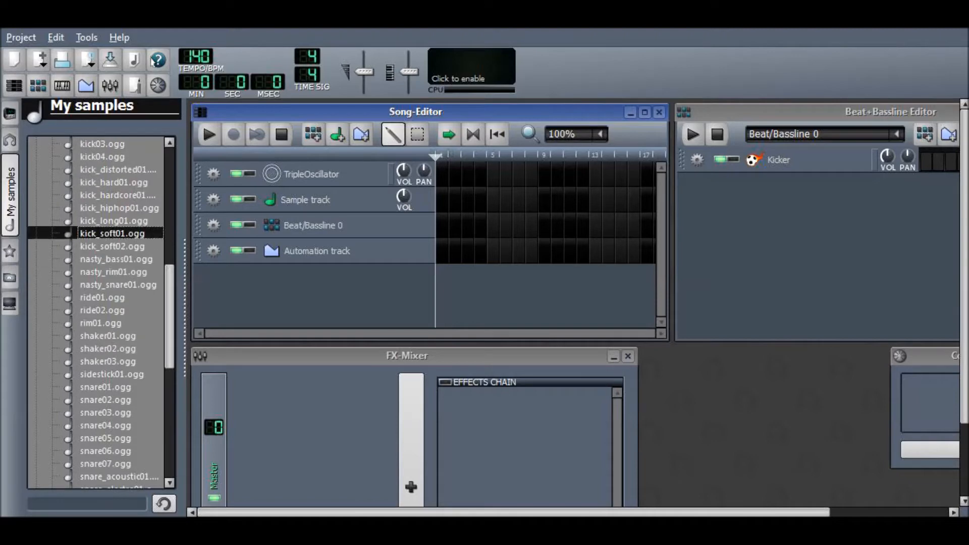
click(118, 195)
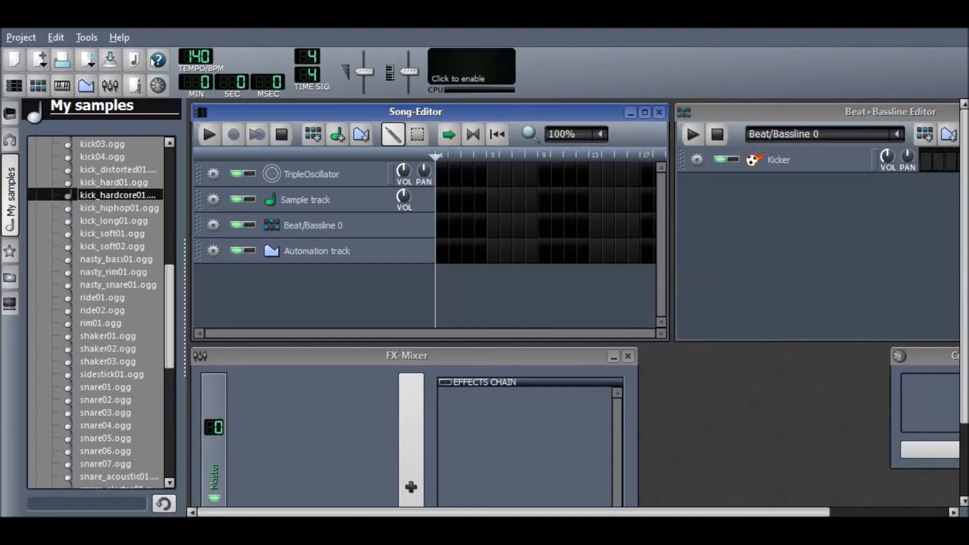
click(117, 169)
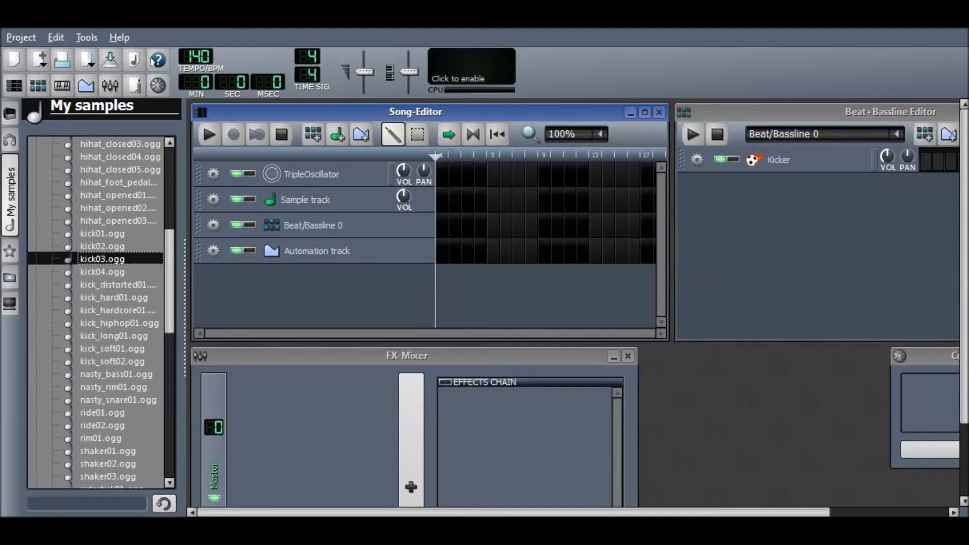
click(102, 233)
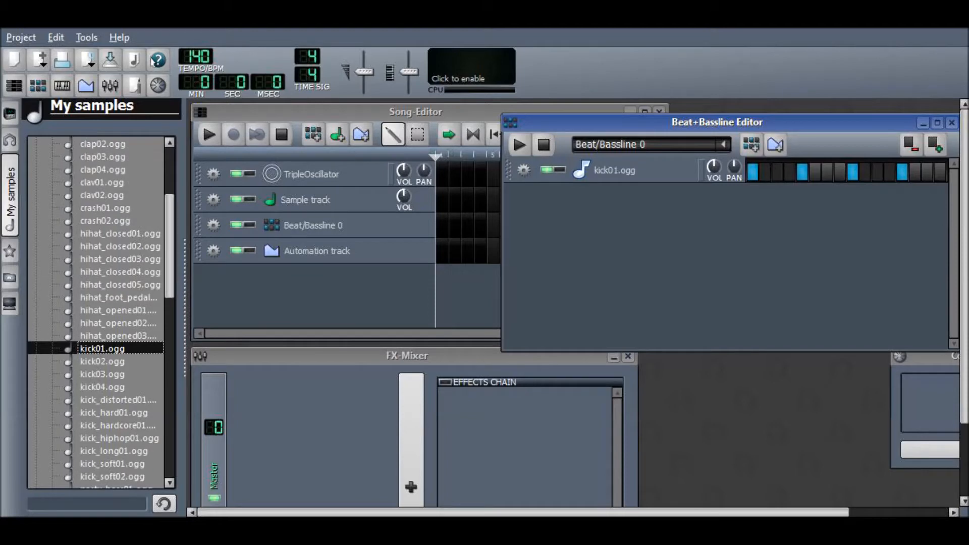
Add a hihat_closed03.ogg beat track, program its hi-hat rhythm and play to check
click(121, 259)
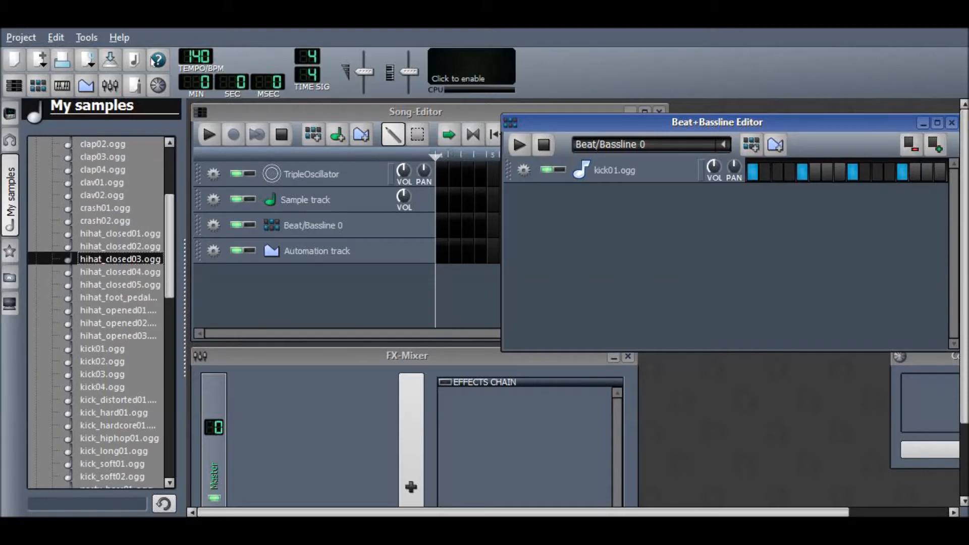
double_click(120, 259)
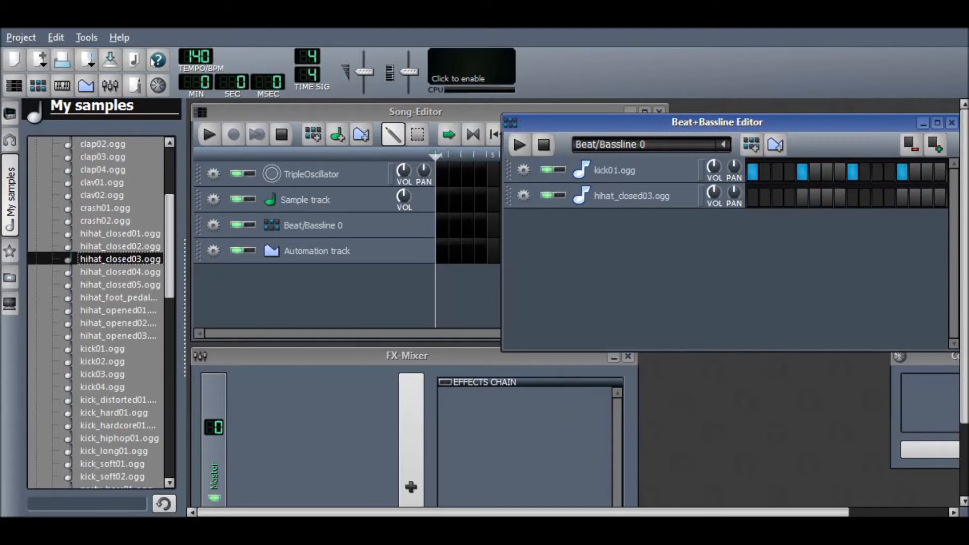
click(759, 196)
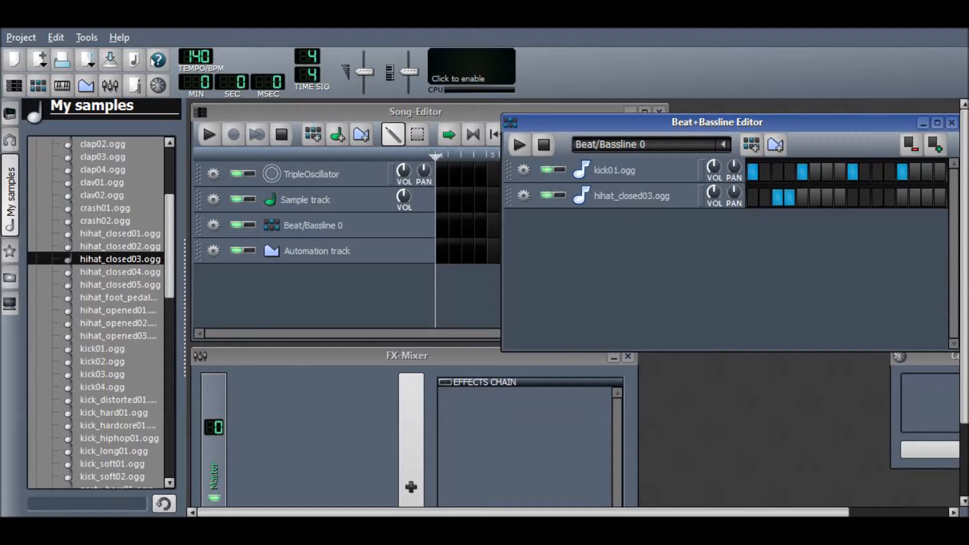
click(833, 196)
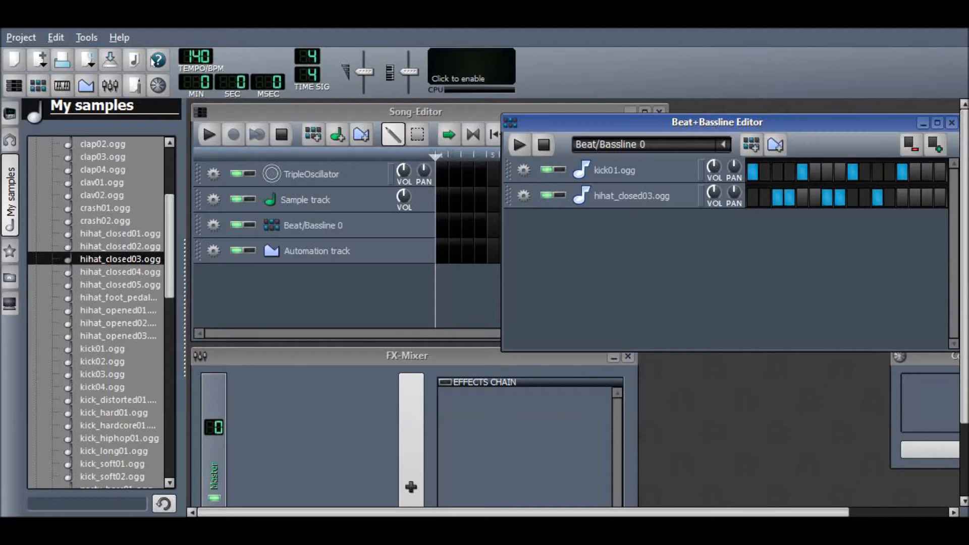
click(518, 145)
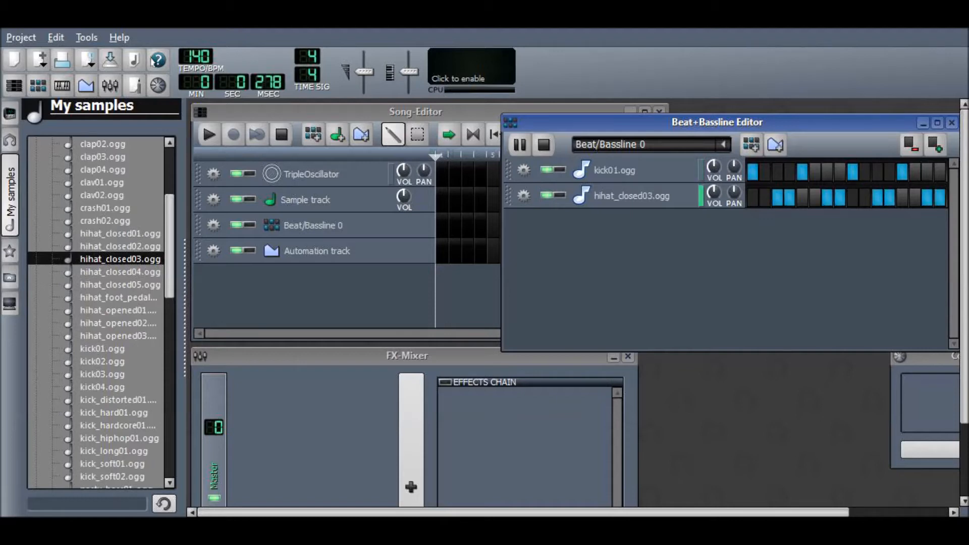
click(520, 145)
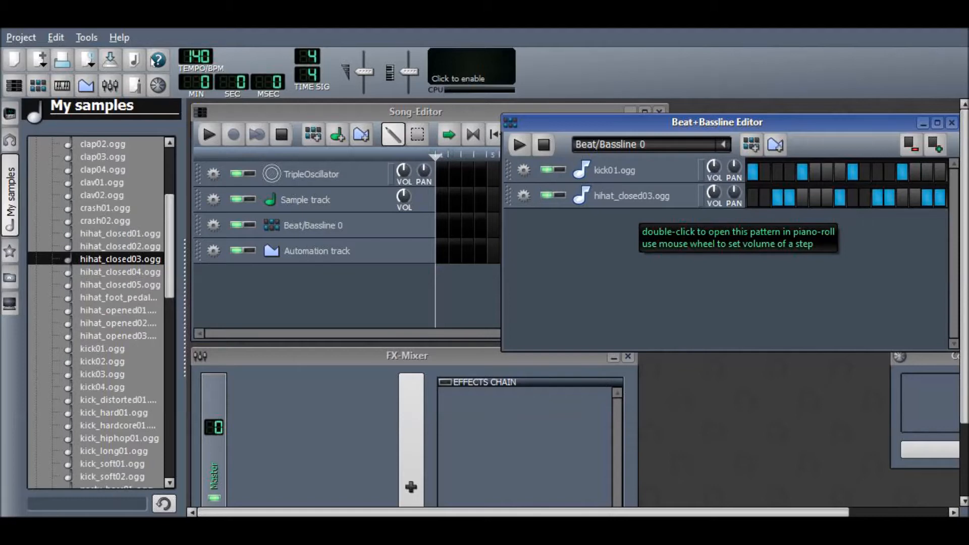
click(518, 144)
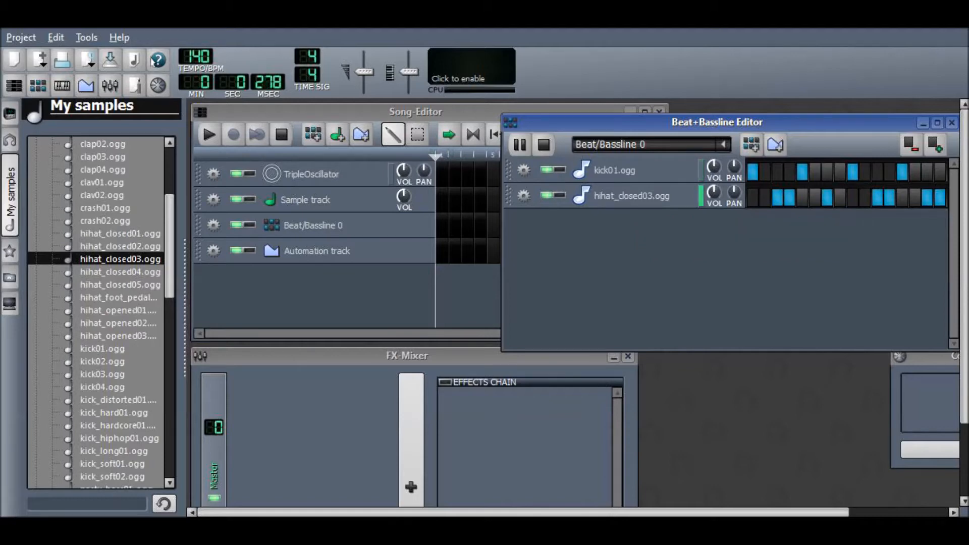
click(519, 145)
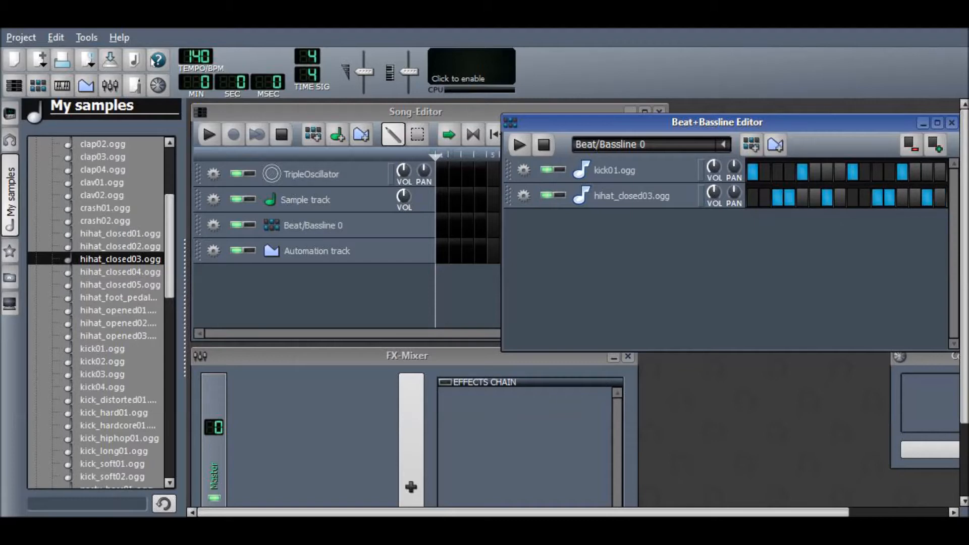
Add clap04.ogg with claps on beats two and four
click(518, 145)
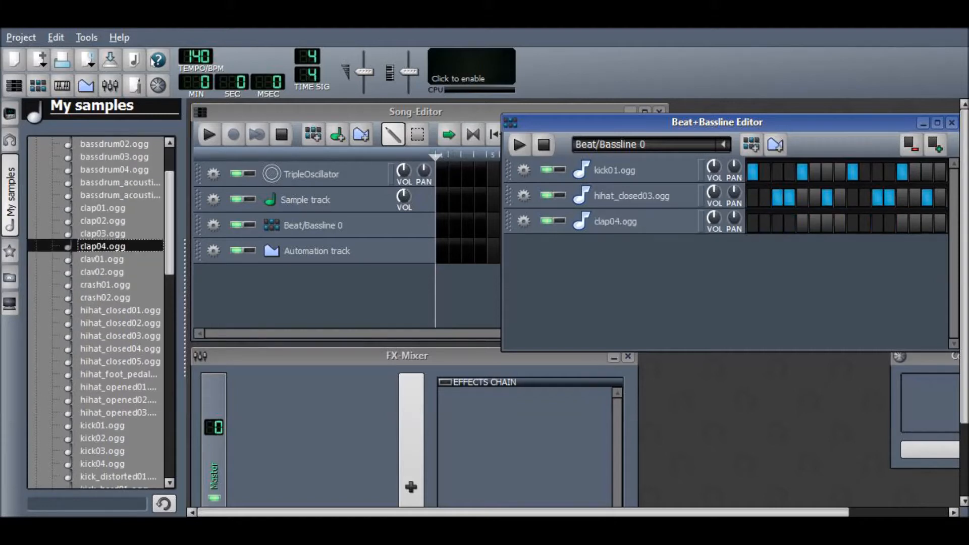
click(801, 221)
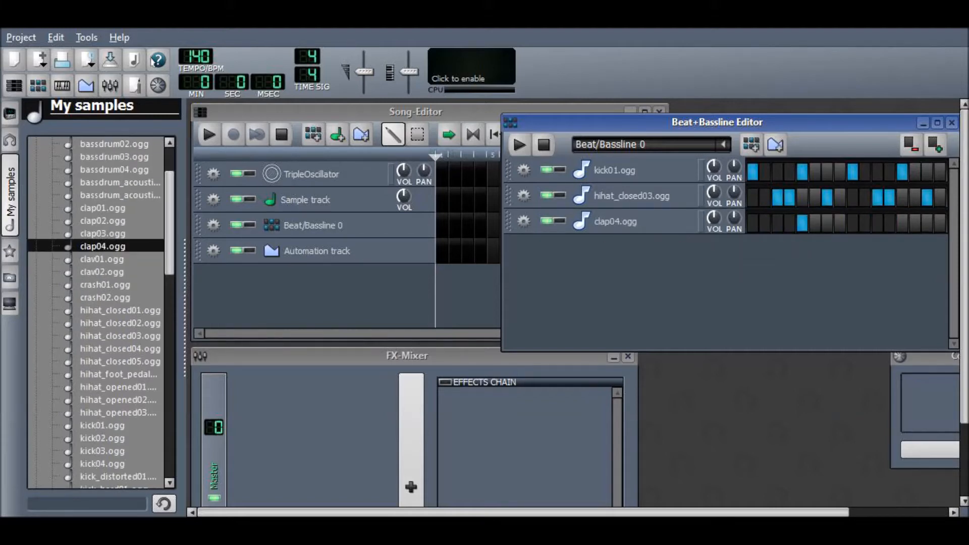
click(518, 144)
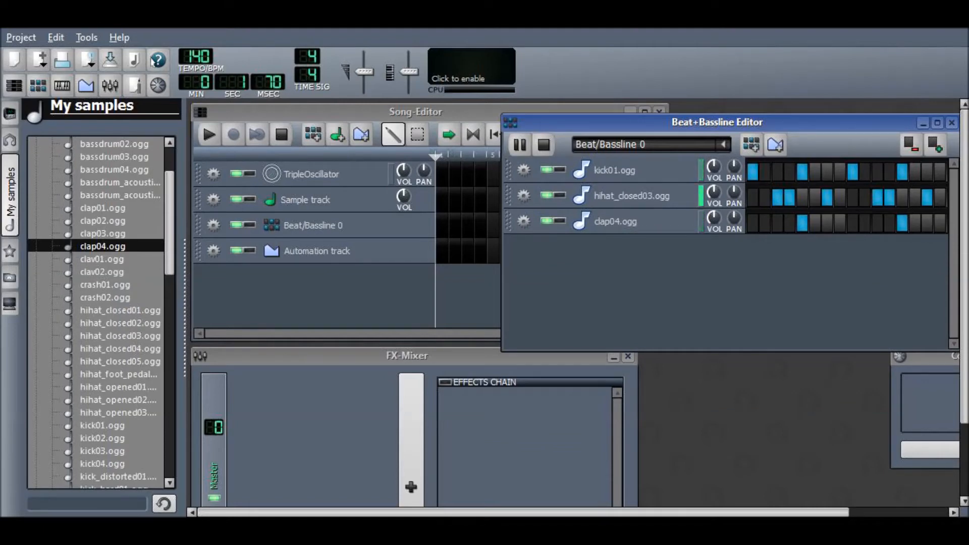
Enlarge the beat editor and copy the kick, hi-hat and clap hits into bar two
click(520, 145)
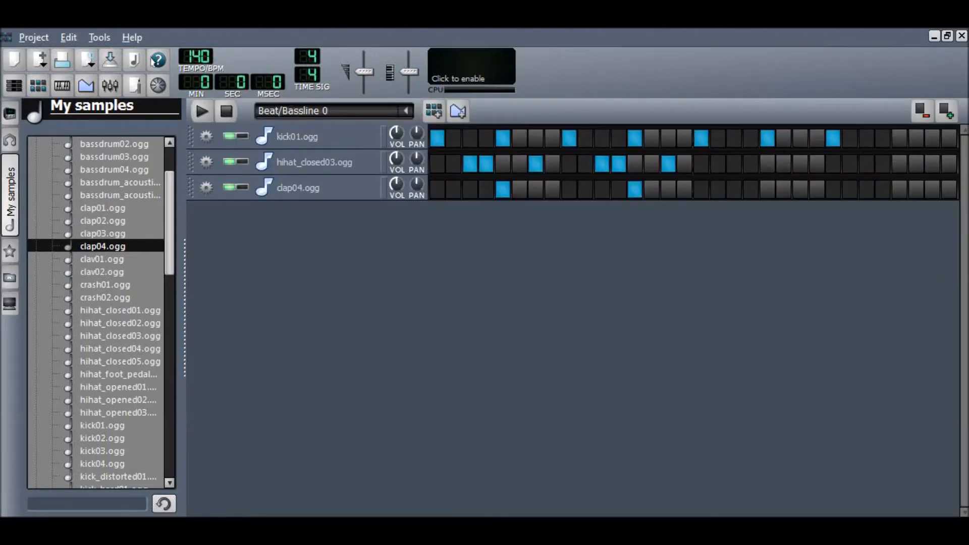
click(899, 137)
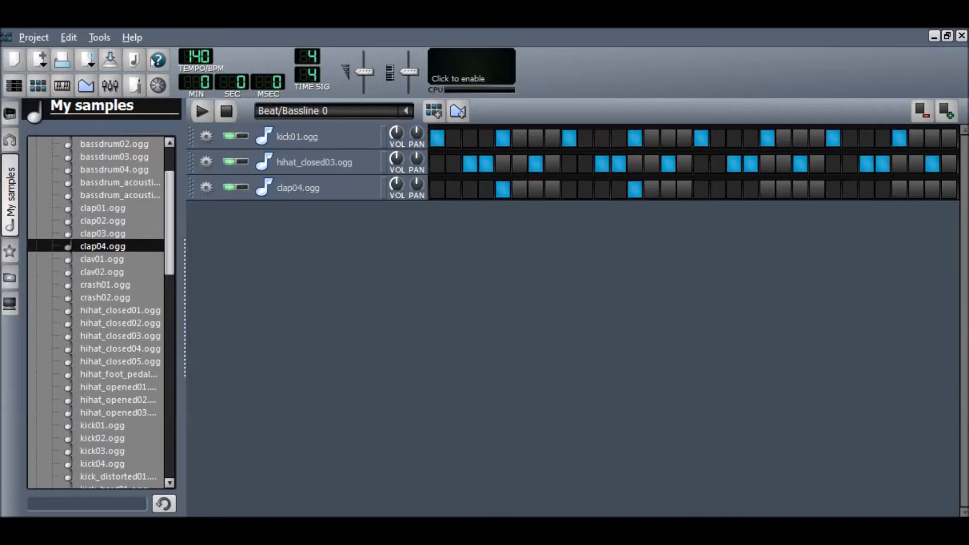
click(766, 190)
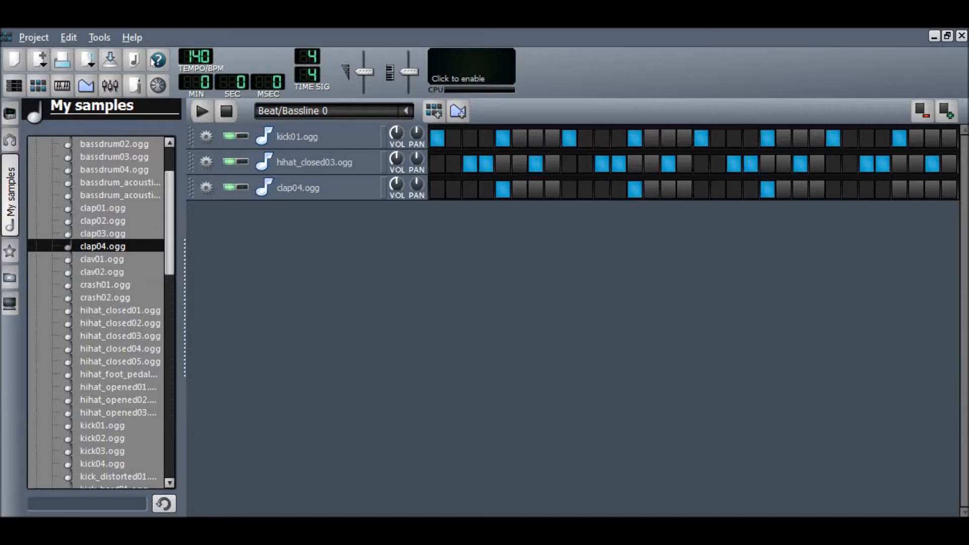
click(201, 111)
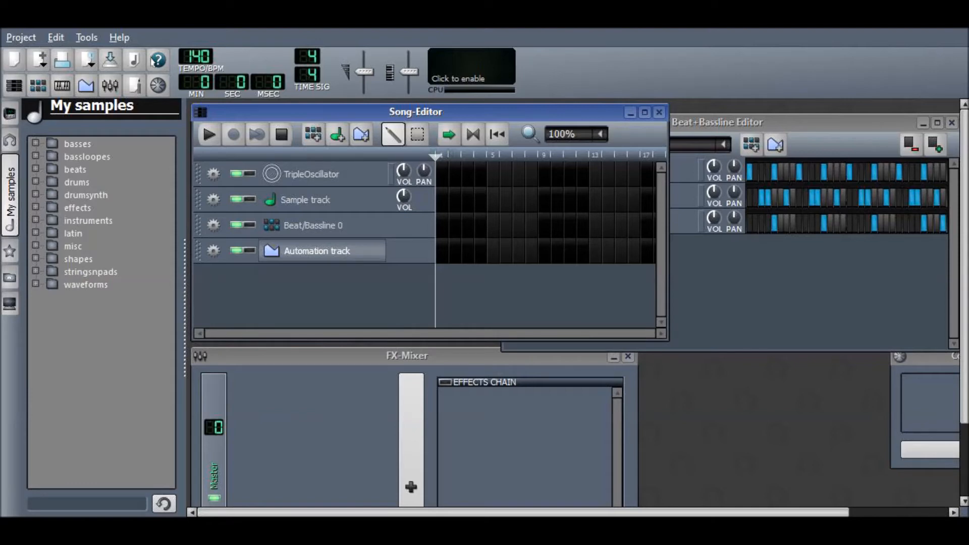
click(90, 272)
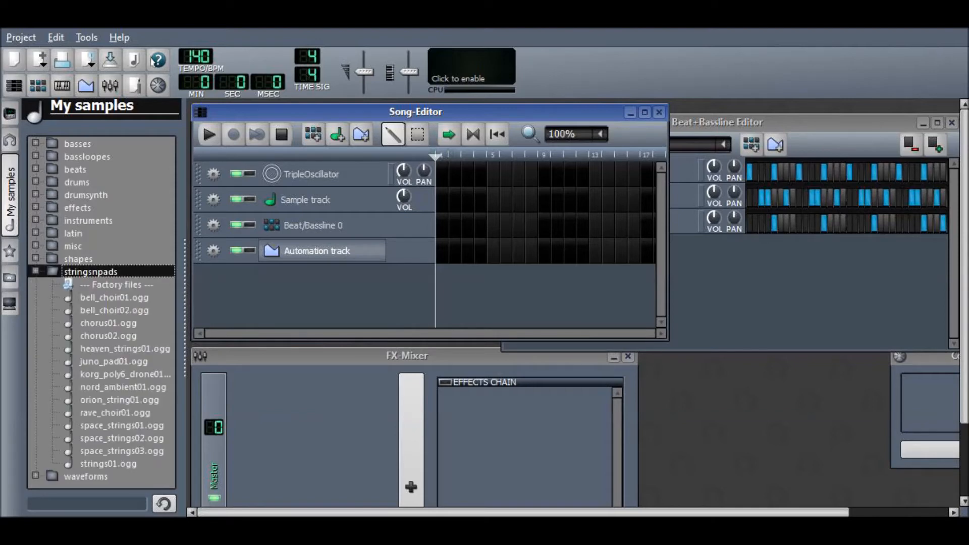
click(125, 349)
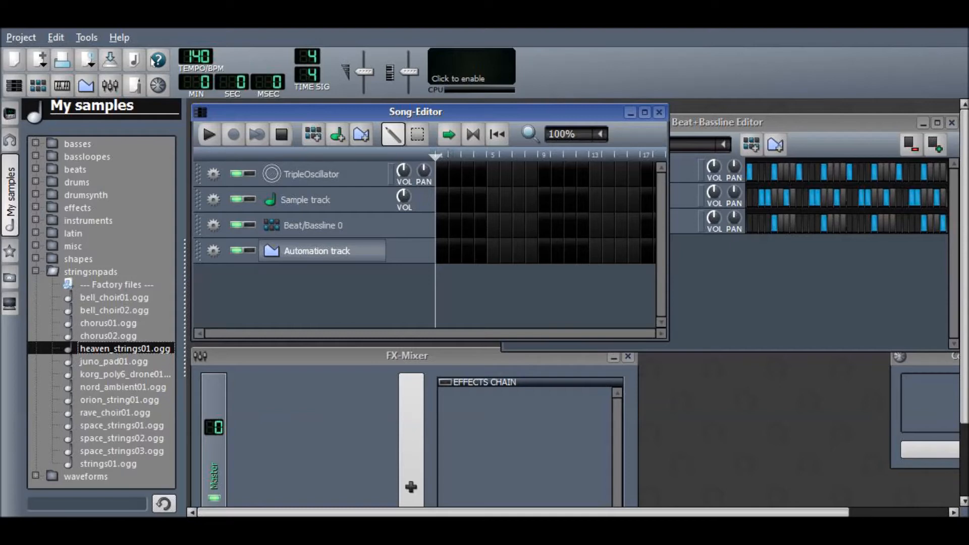
click(123, 386)
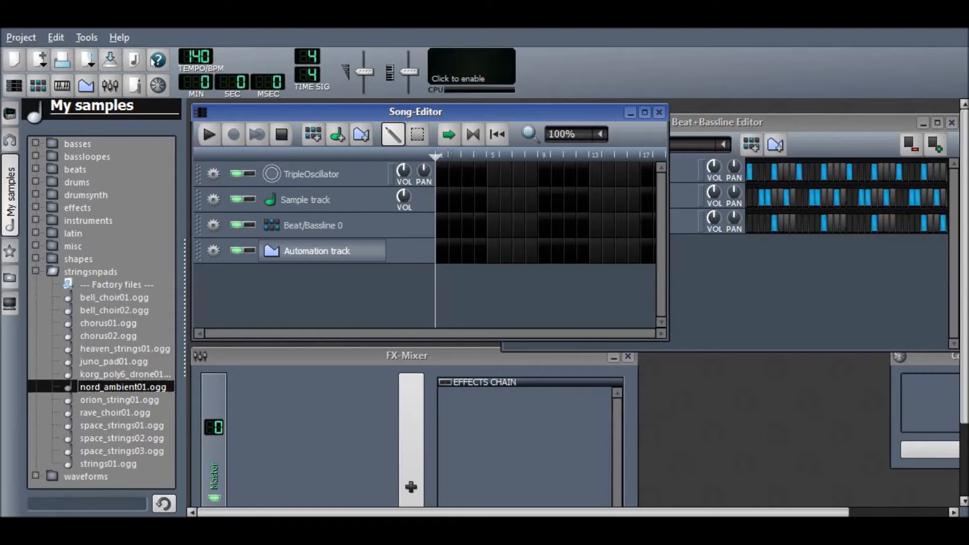
click(115, 412)
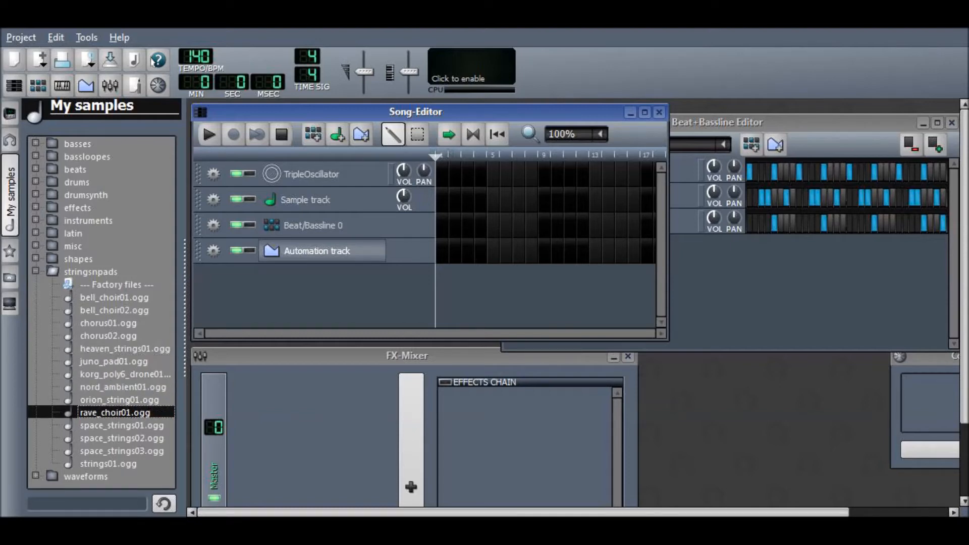
click(108, 335)
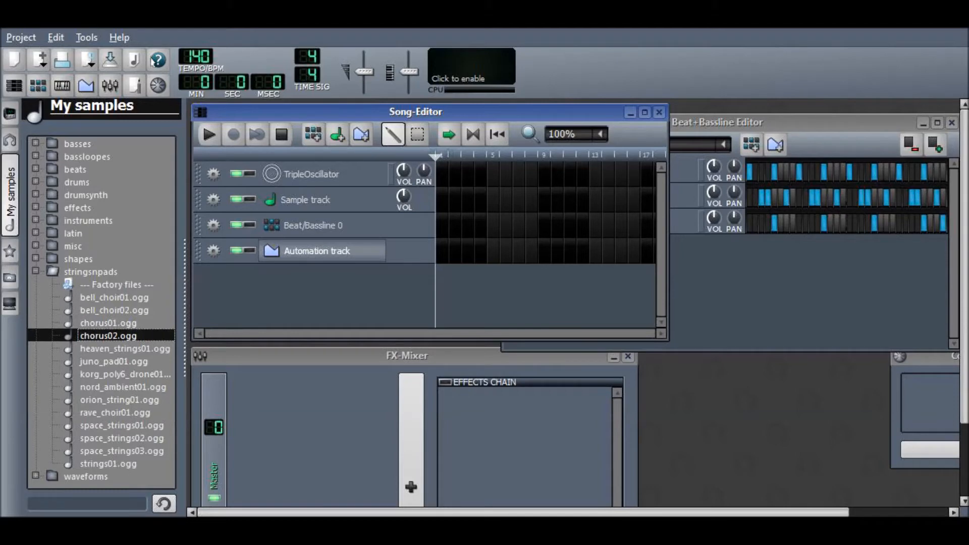
click(108, 463)
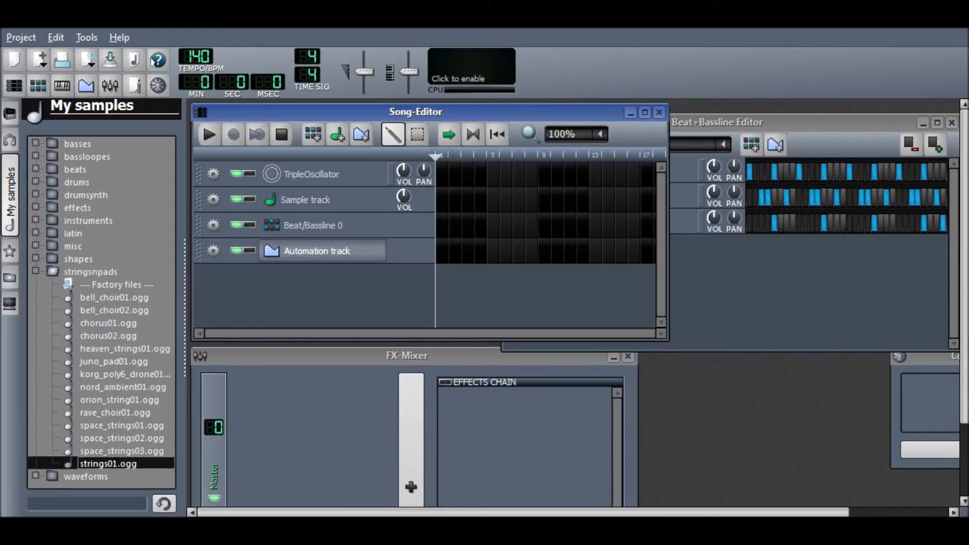
click(115, 412)
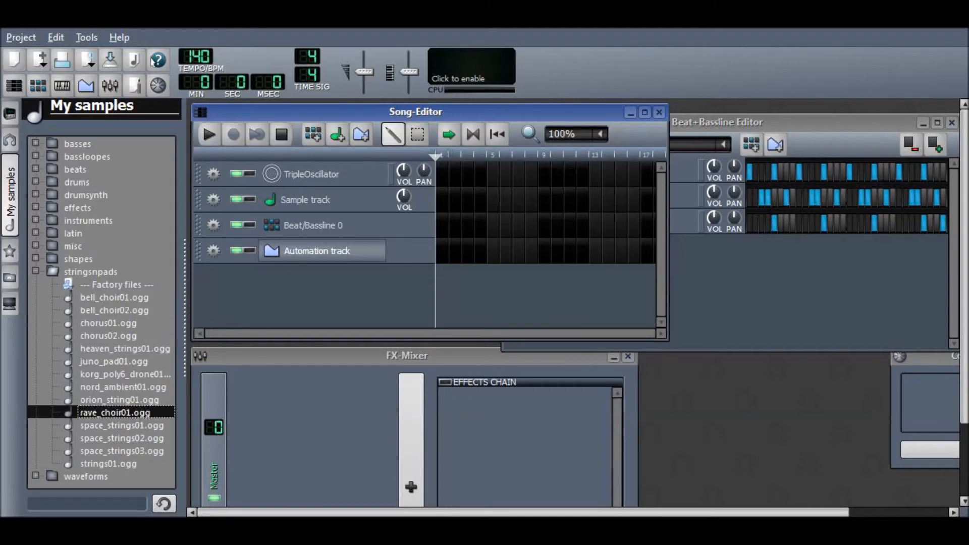
click(122, 399)
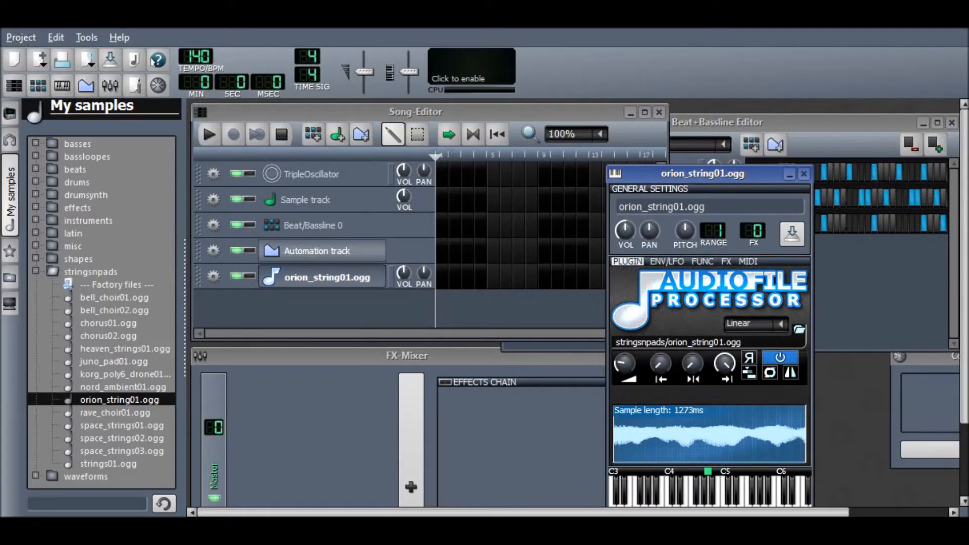
mouse_move(769, 372)
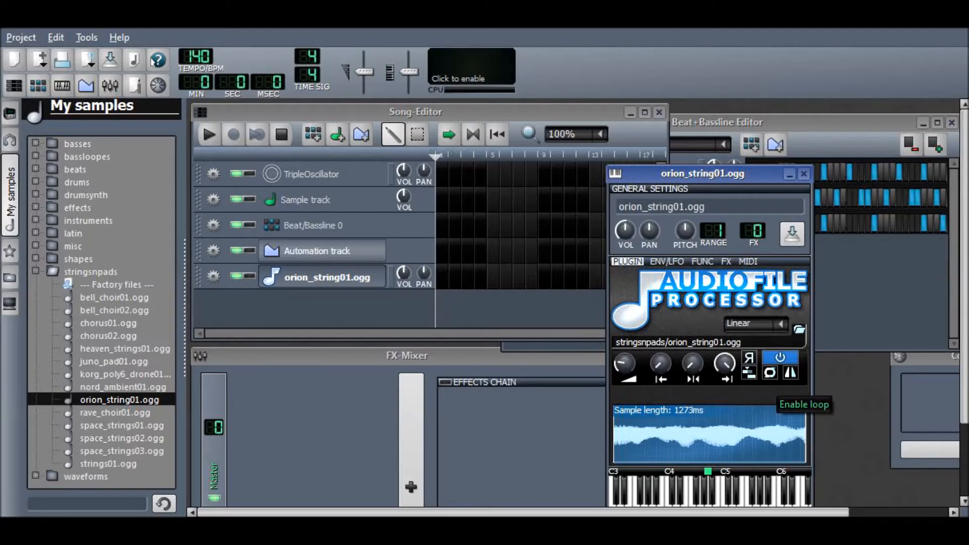
Turn on Enable loop for orion_string01.ogg in the AudioFileProcessor
click(769, 372)
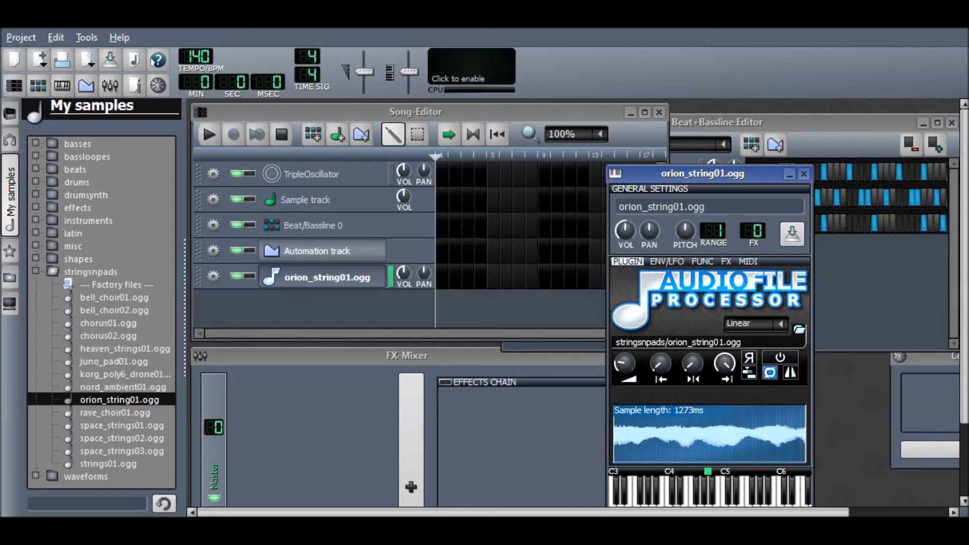
Enable Major chord stacking for the orion_string01.ogg instrument
click(702, 261)
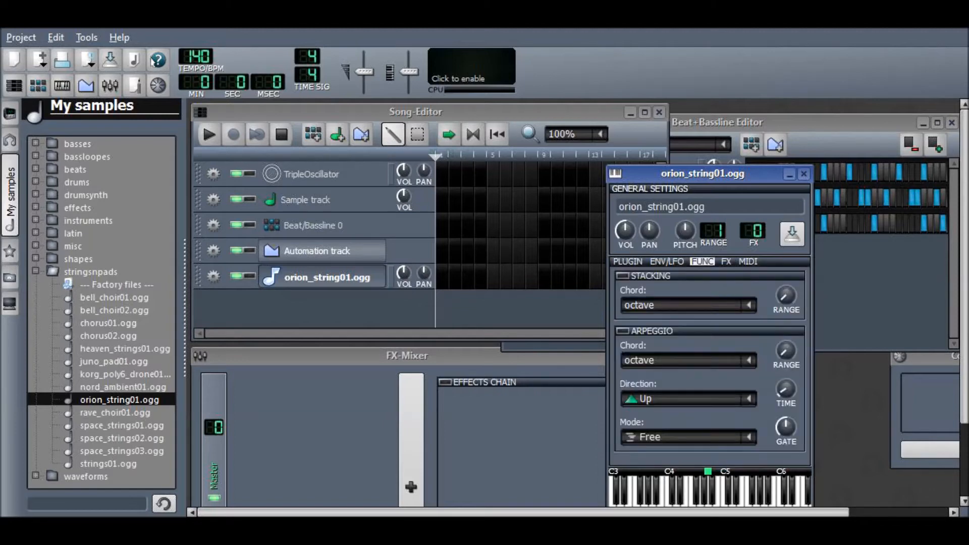
click(686, 305)
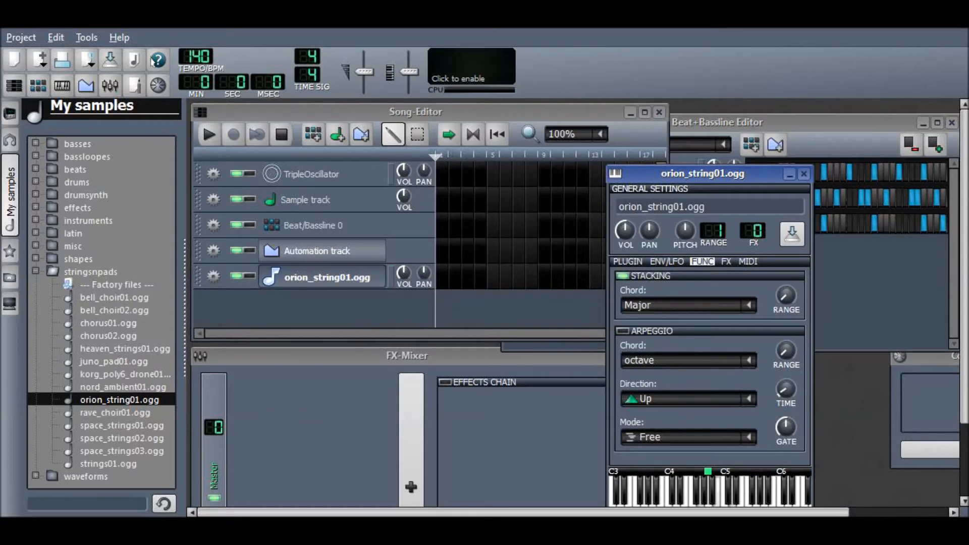
click(625, 261)
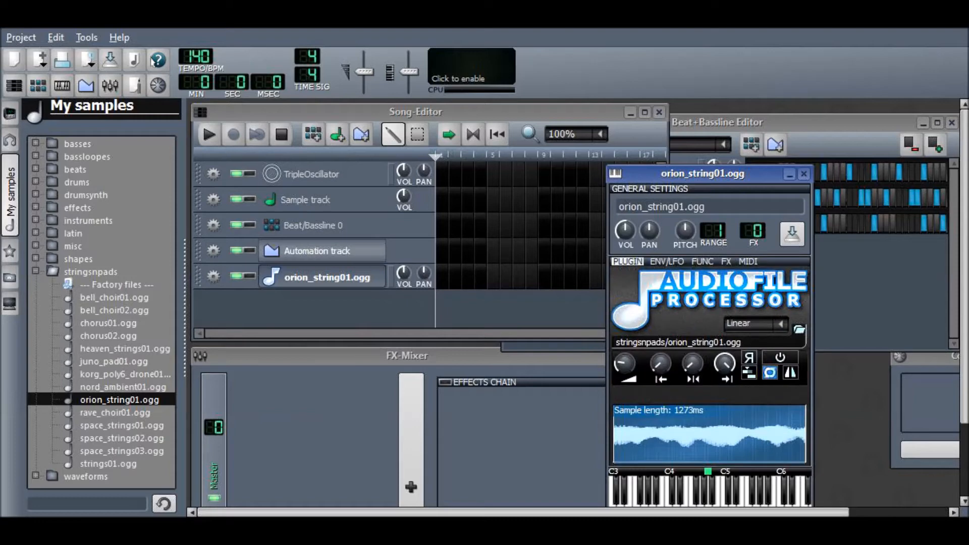
Switch on the string track's effects chain
click(747, 261)
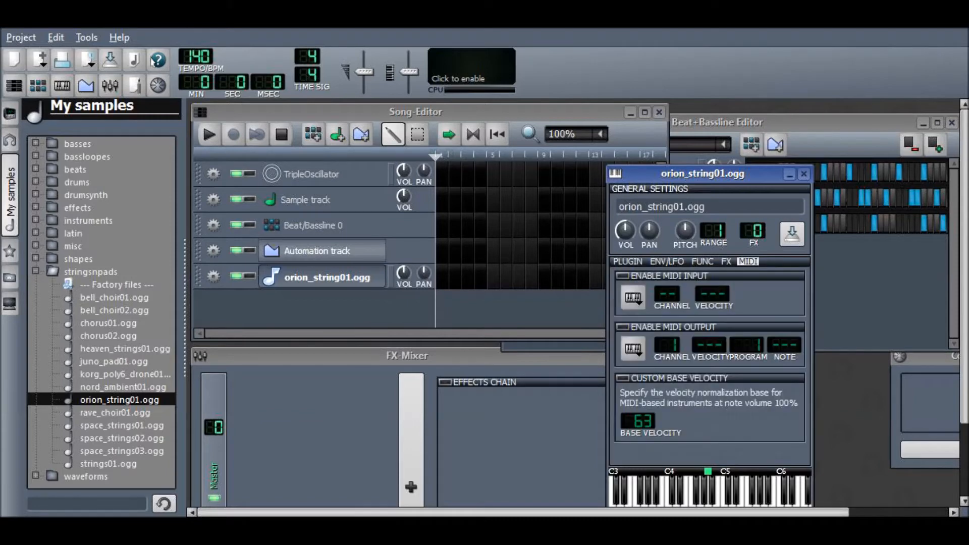
click(726, 261)
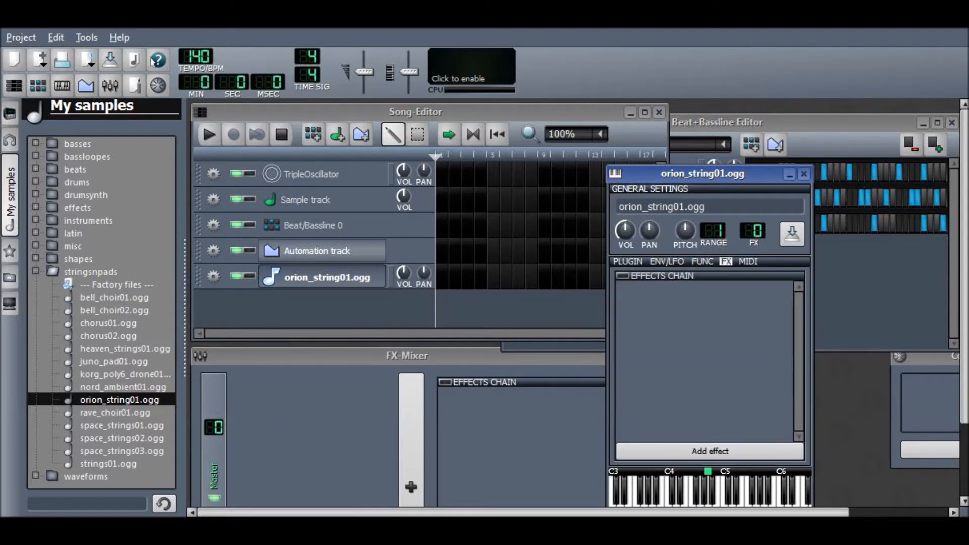
click(622, 275)
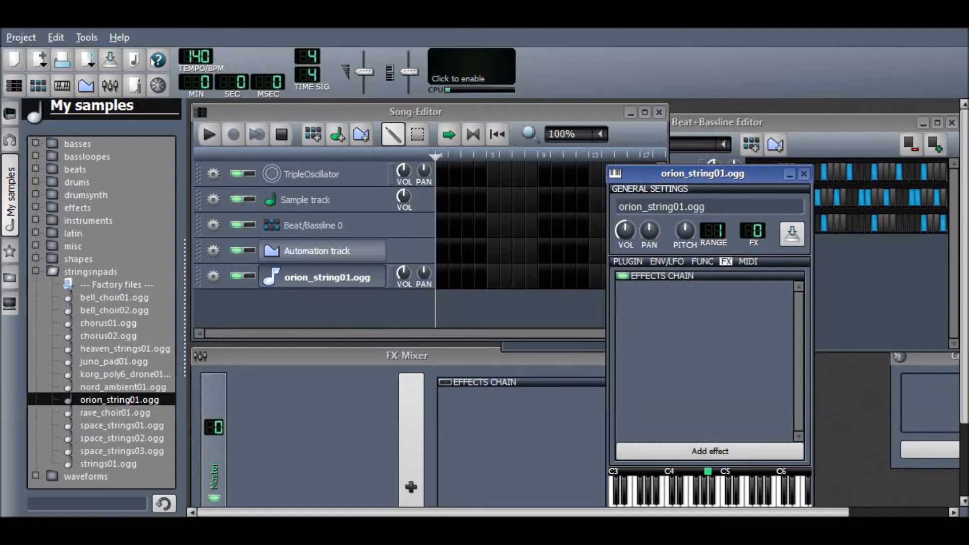
Search 'rev' and add the LADSPA C* Plate2x2 reverb to the string effects
text(rev)
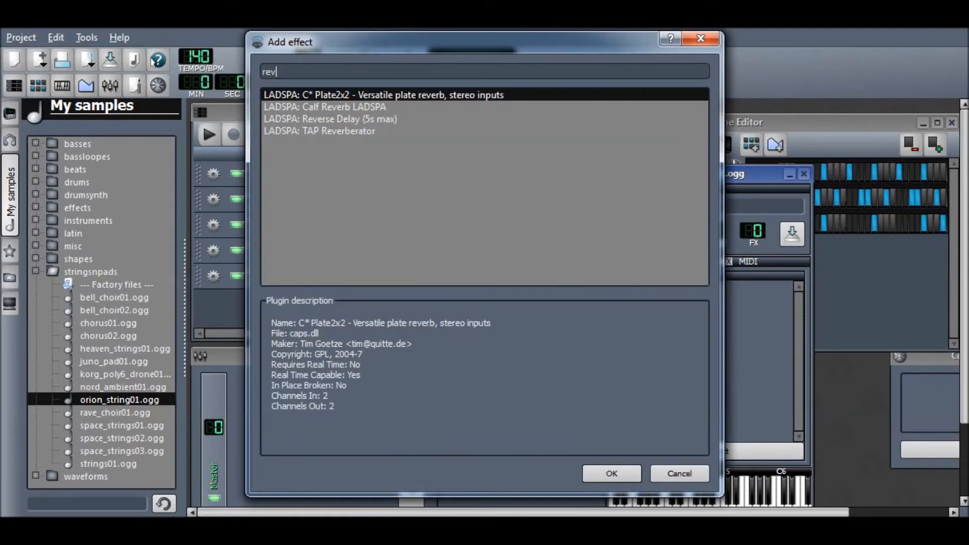
click(611, 473)
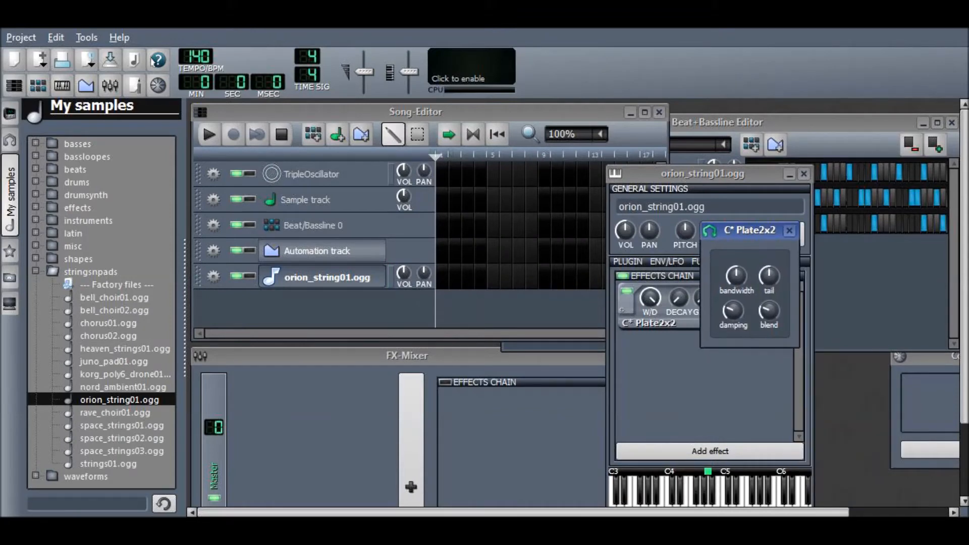
click(790, 230)
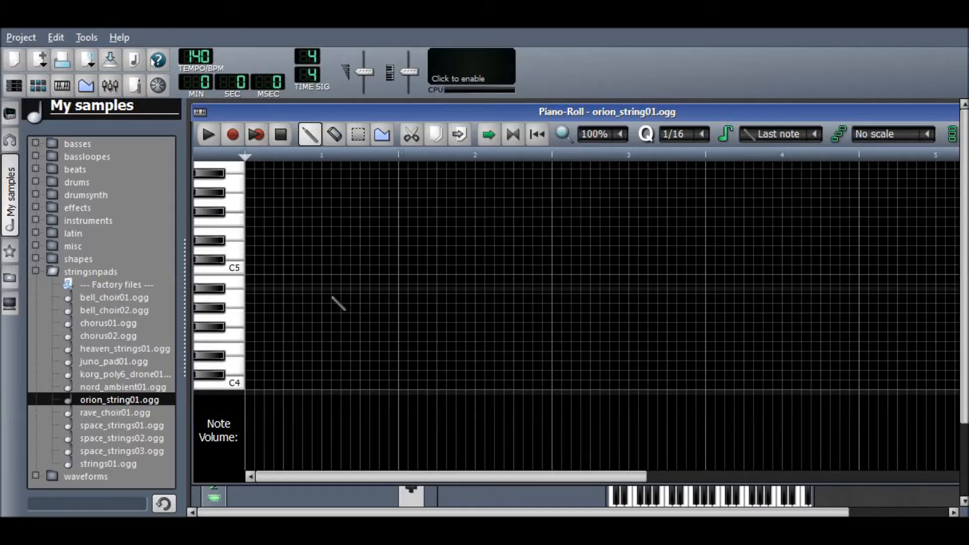
Draw the opening repeated-note run and the lower follow-up notes of the string melody
click(263, 299)
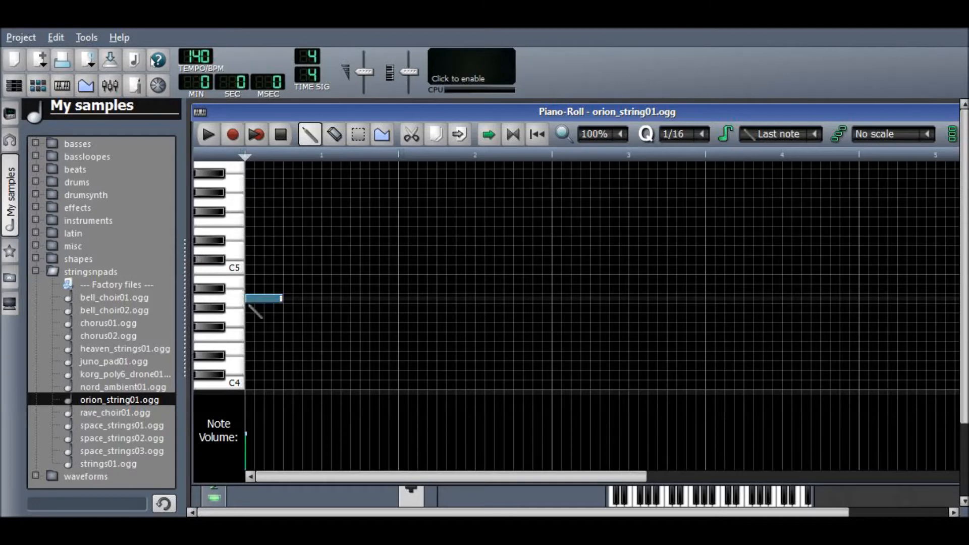
click(207, 134)
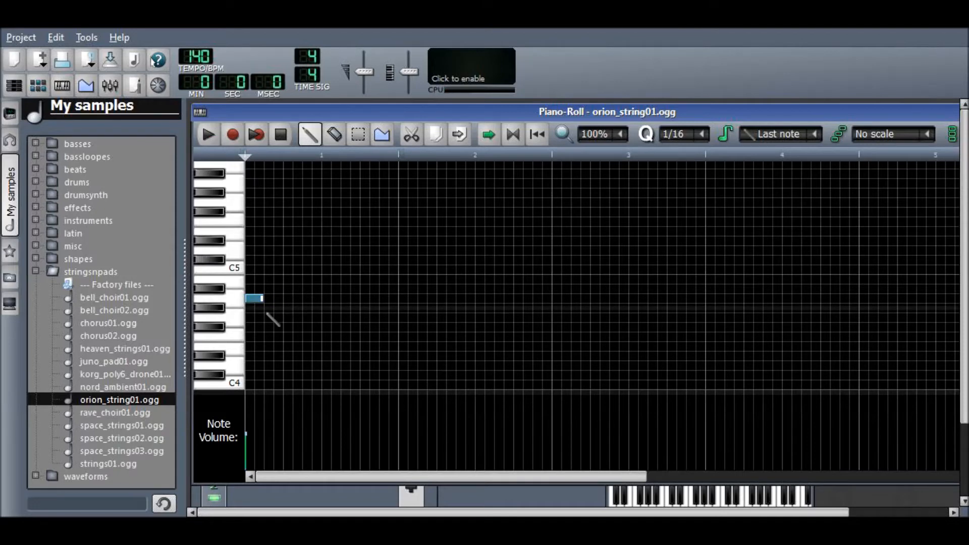
click(330, 309)
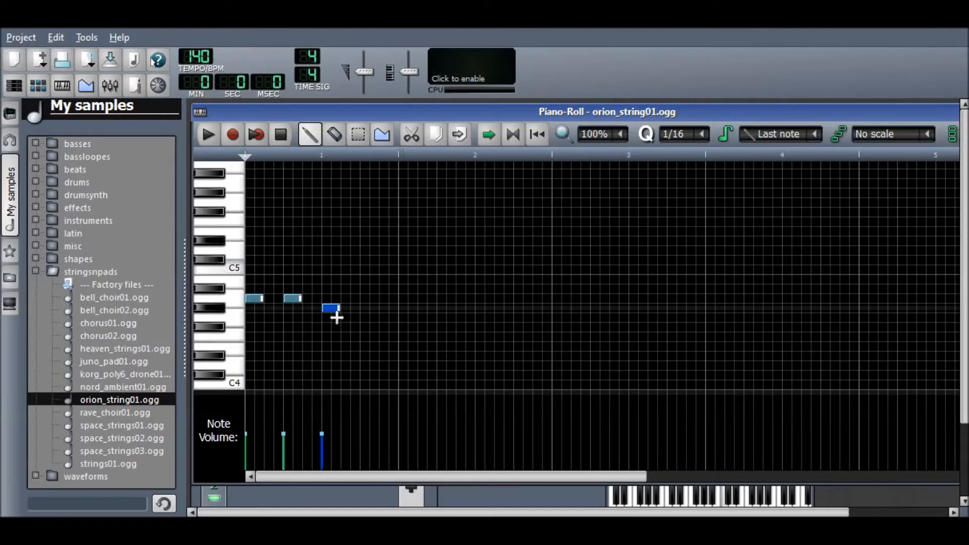
click(330, 298)
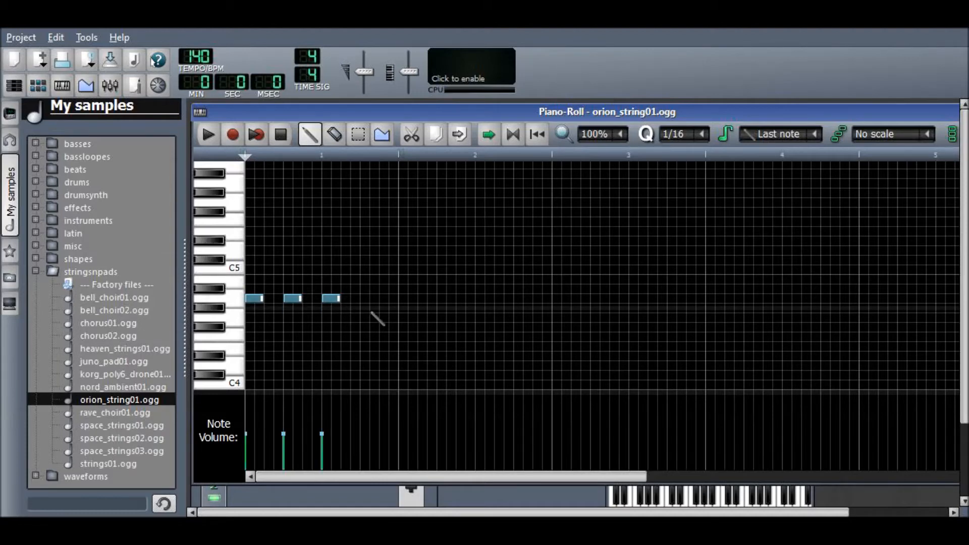
click(208, 134)
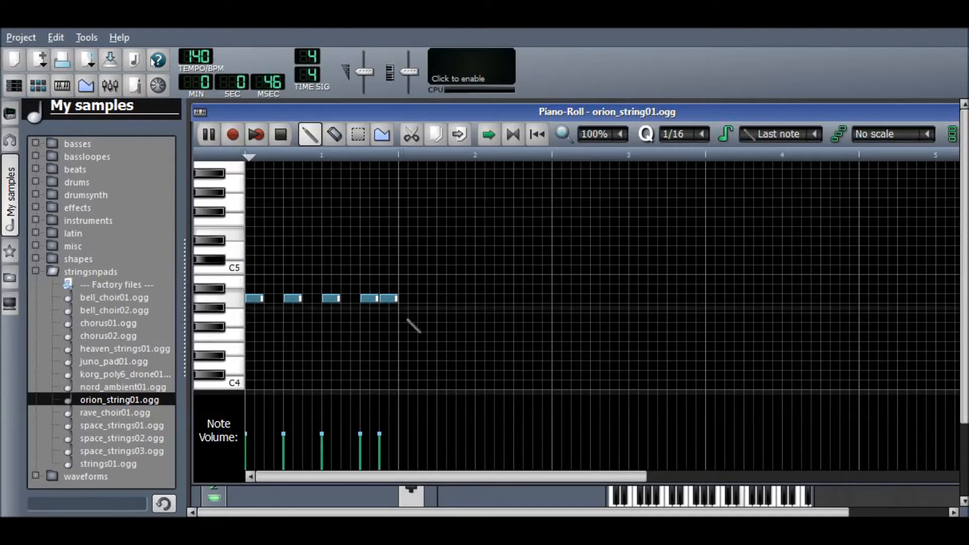
click(207, 135)
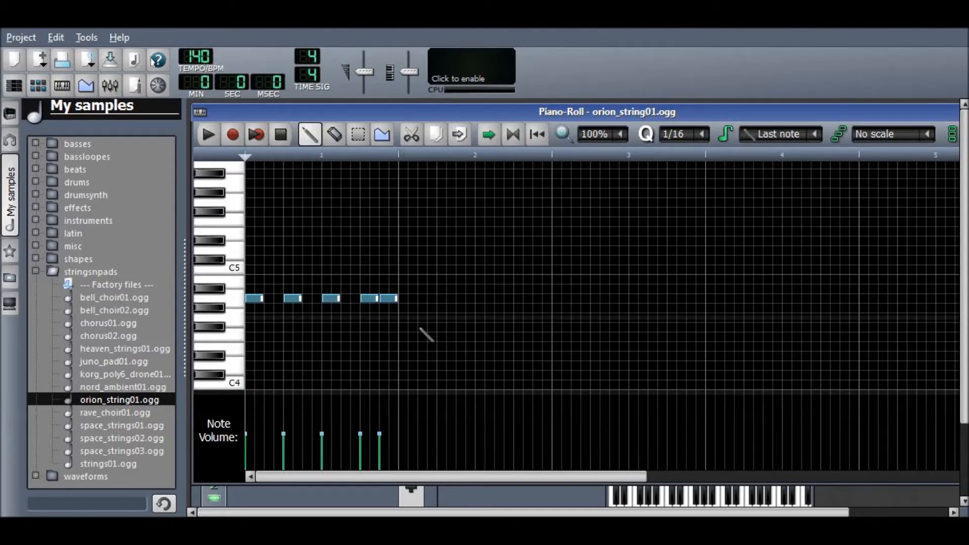
click(405, 317)
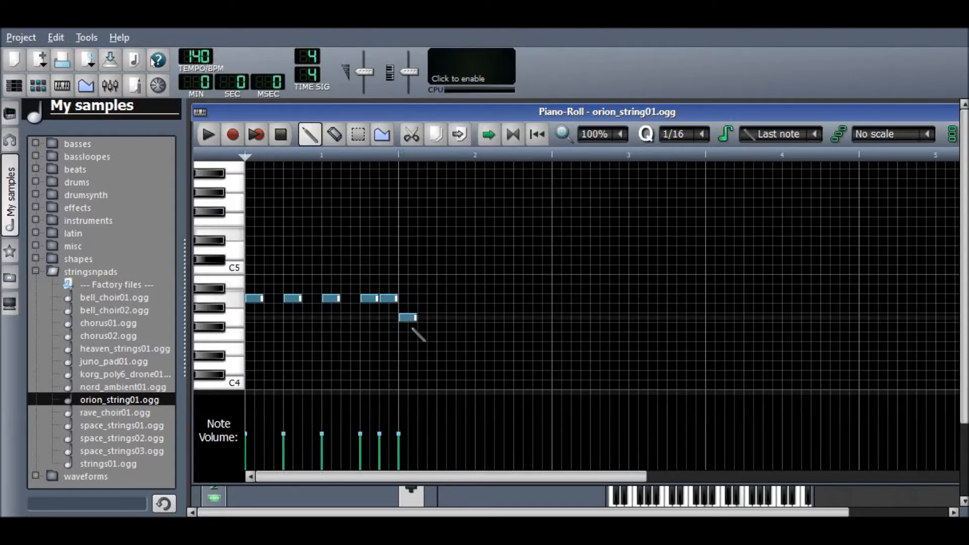
click(407, 317)
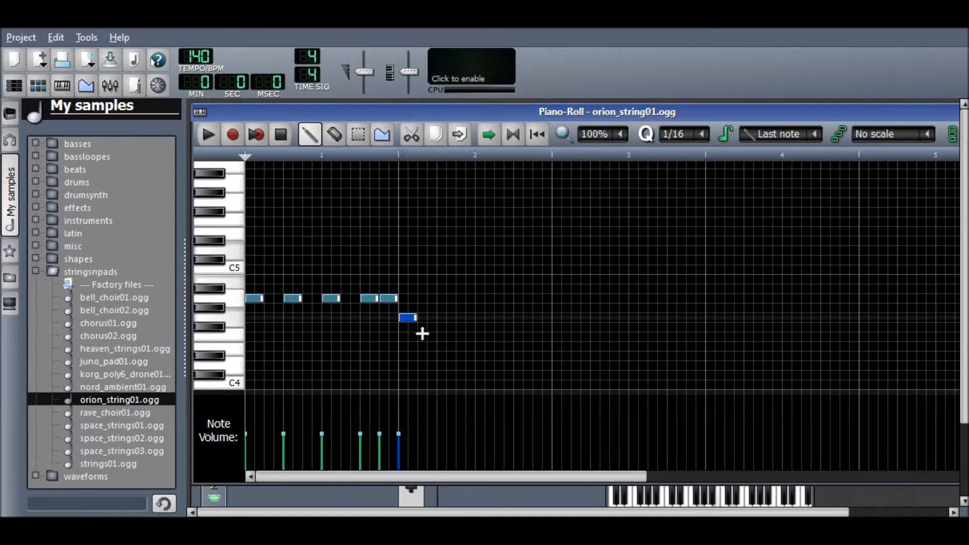
drag(406, 316, 411, 345)
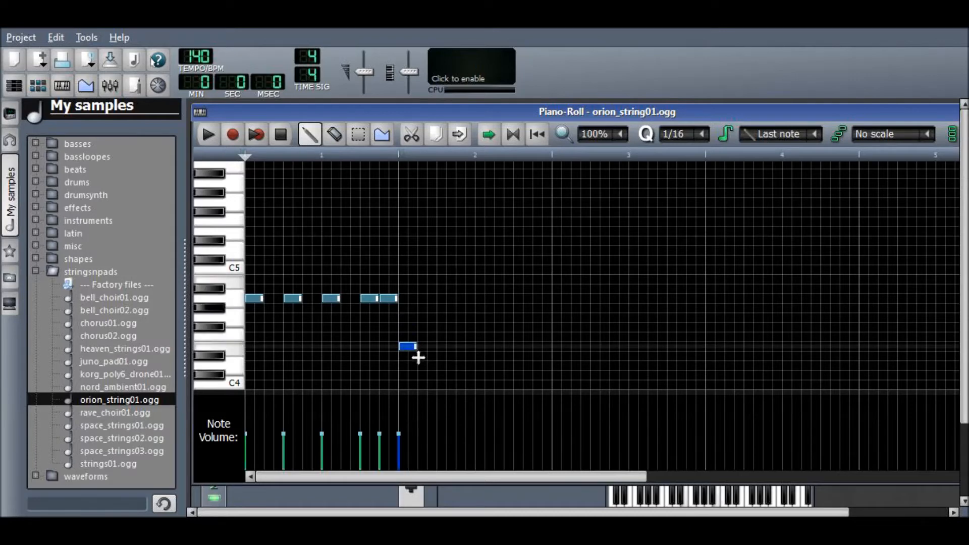
click(439, 346)
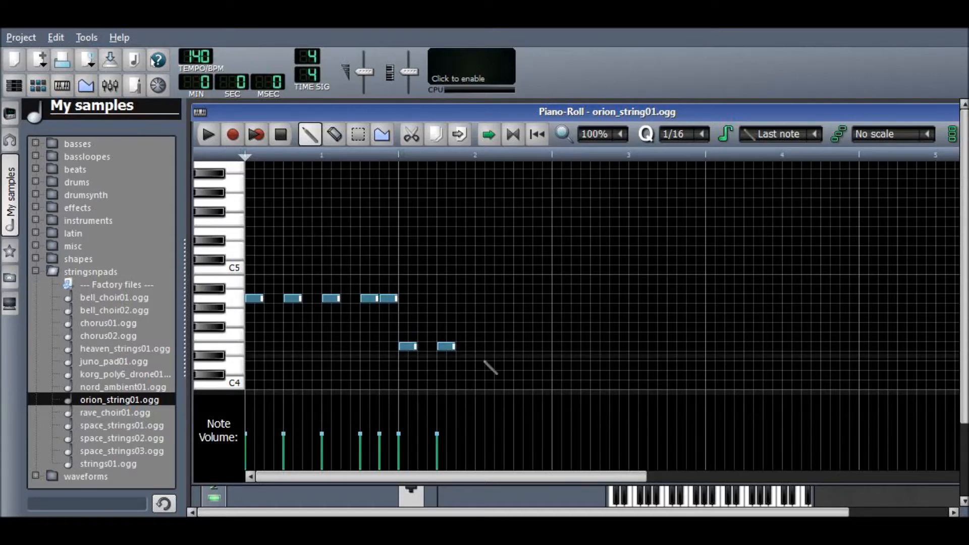
click(522, 346)
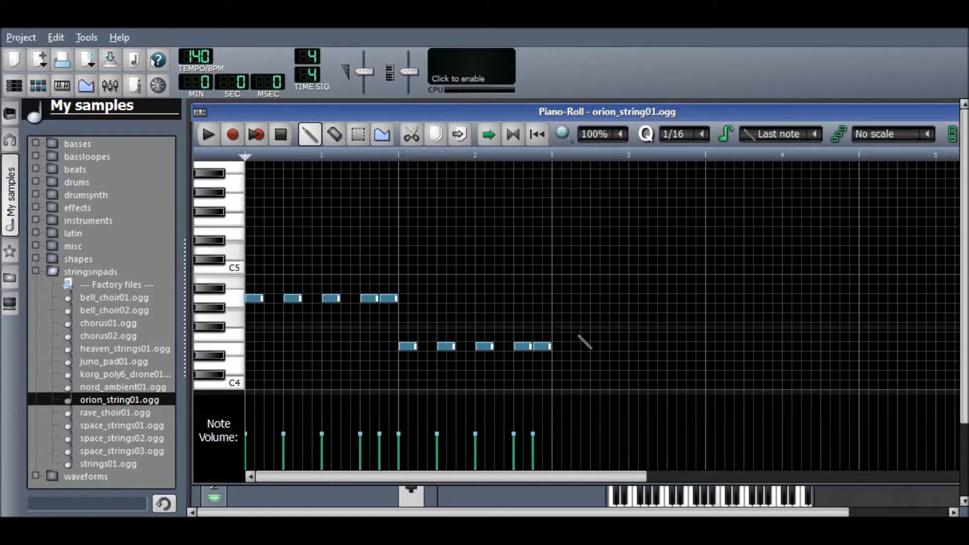
Add the melody notes in bar 3 and the low notes in bar 4
click(559, 317)
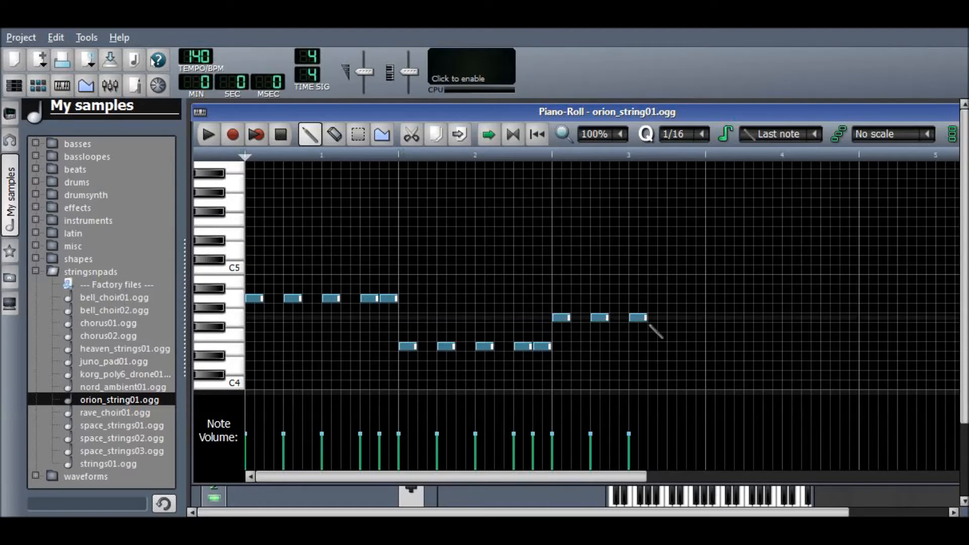
click(677, 317)
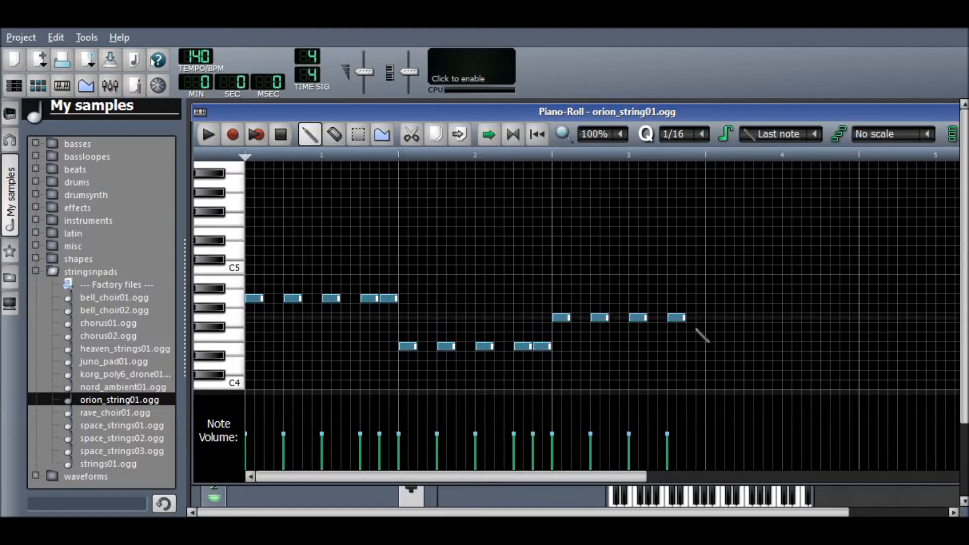
click(715, 356)
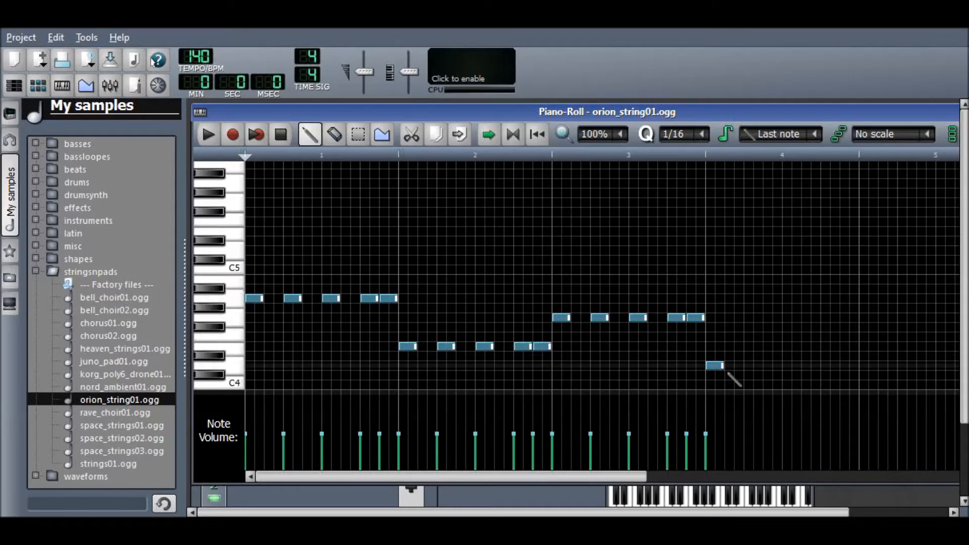
click(745, 365)
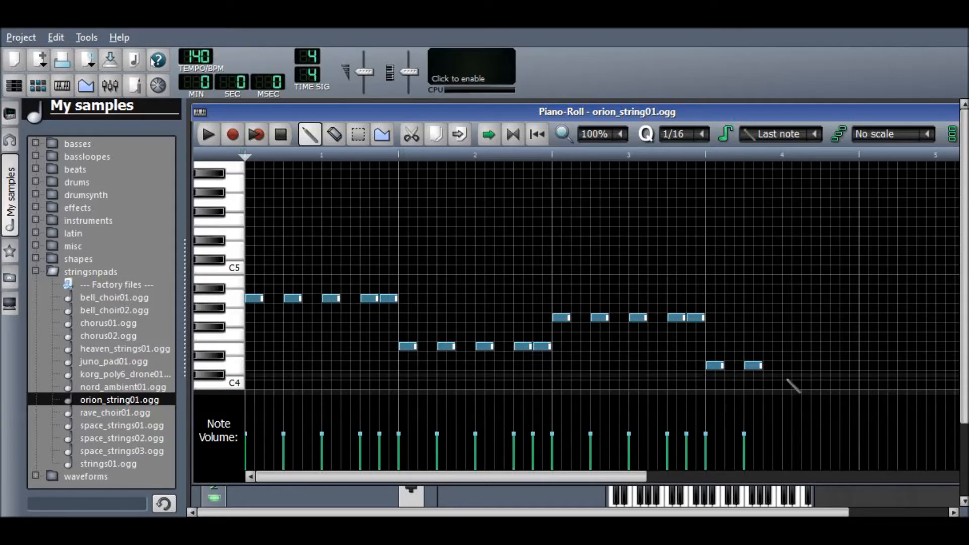
click(785, 365)
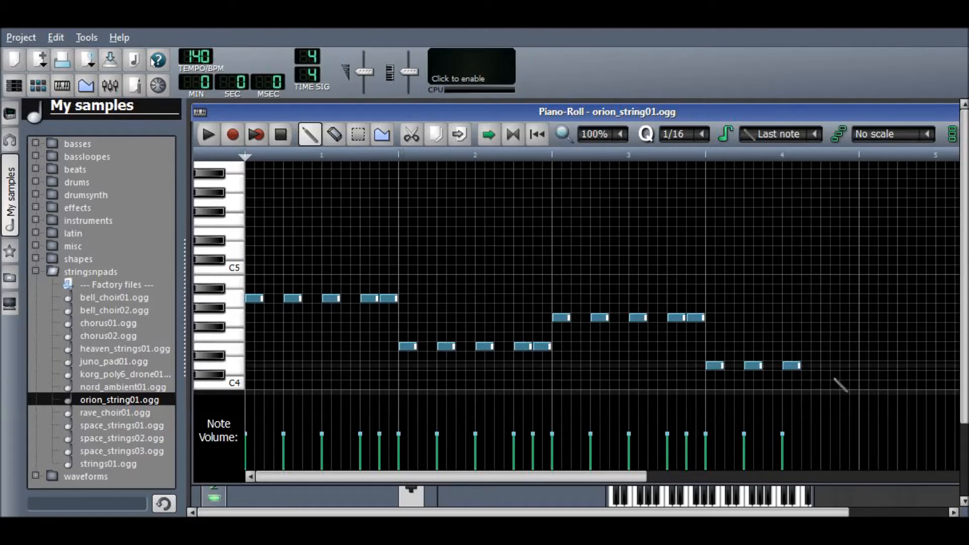
click(840, 364)
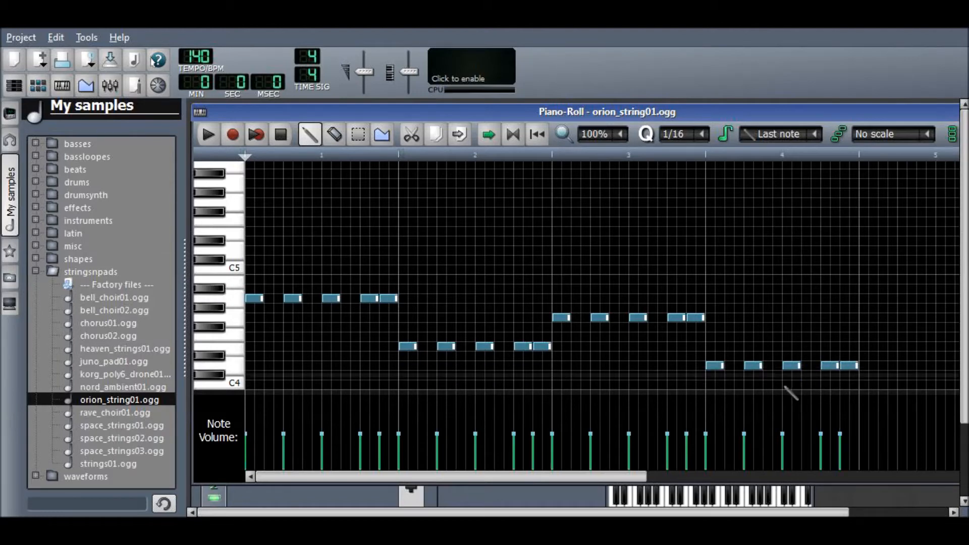
click(207, 134)
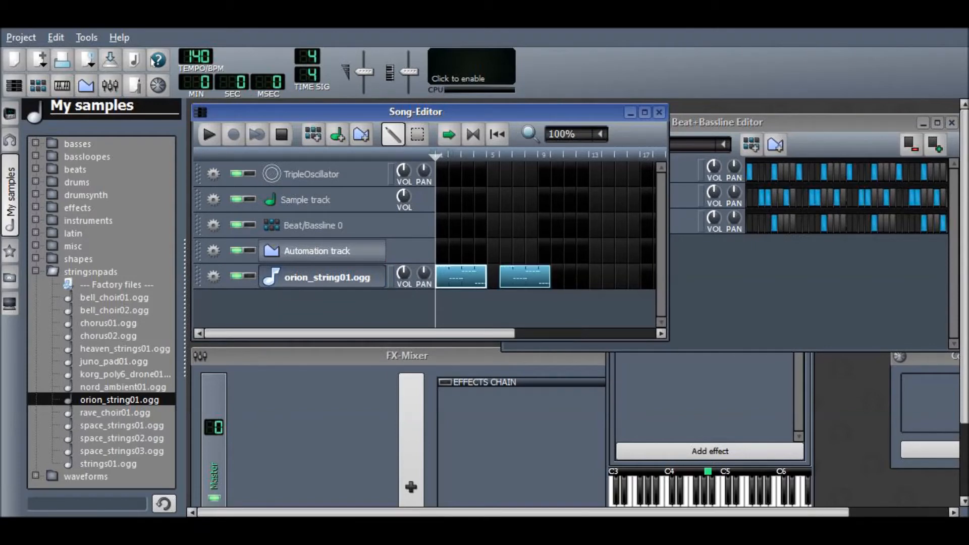
Place string clips across bars 1–12 and four beat blocks from bar 5, then play
click(562, 276)
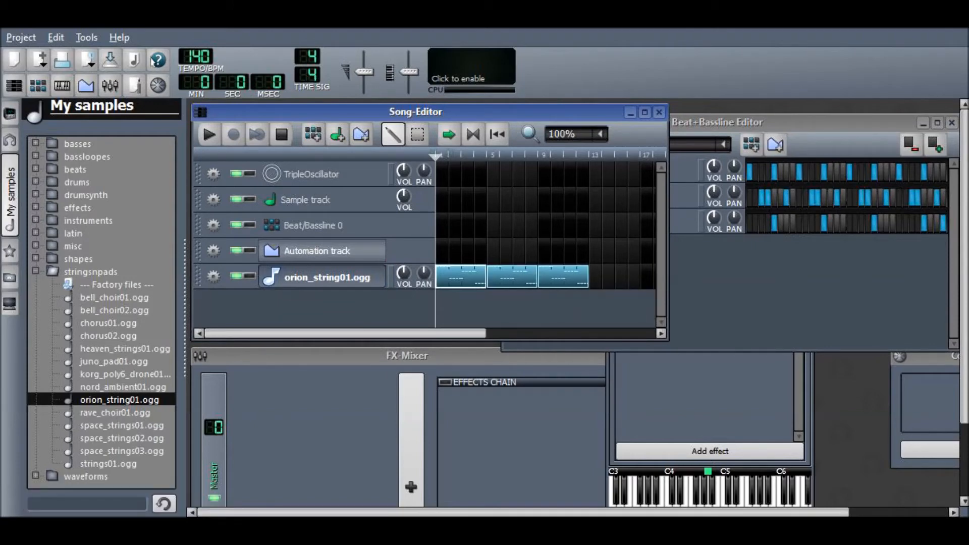
click(499, 224)
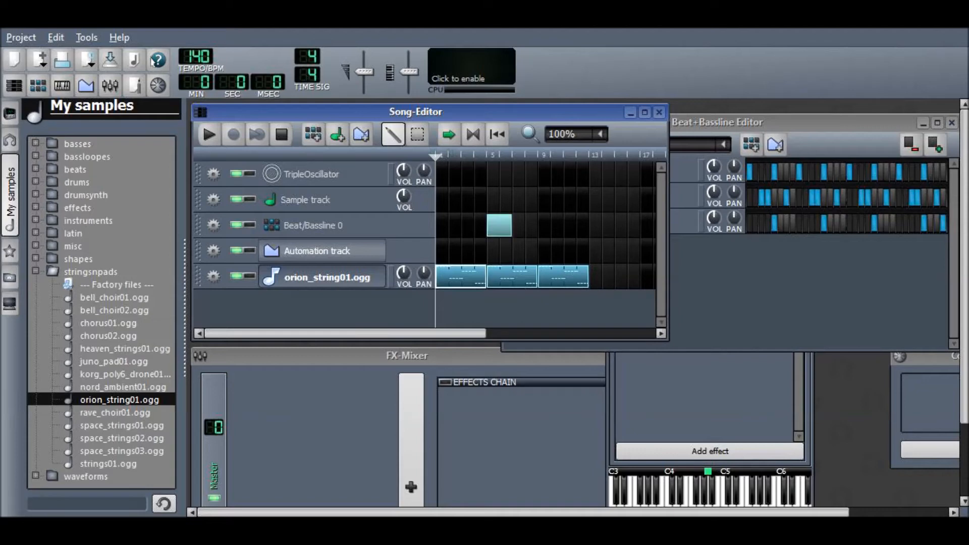
click(519, 225)
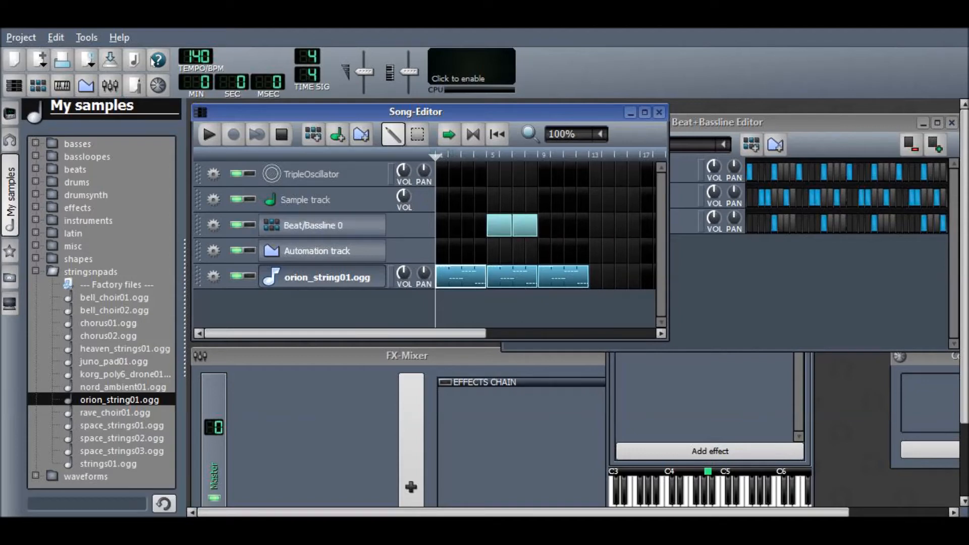
click(548, 225)
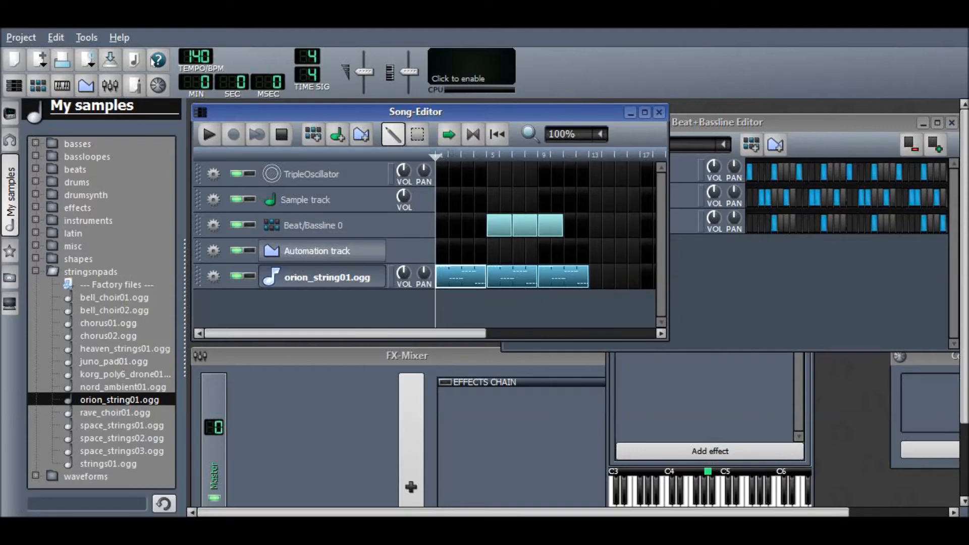
click(562, 226)
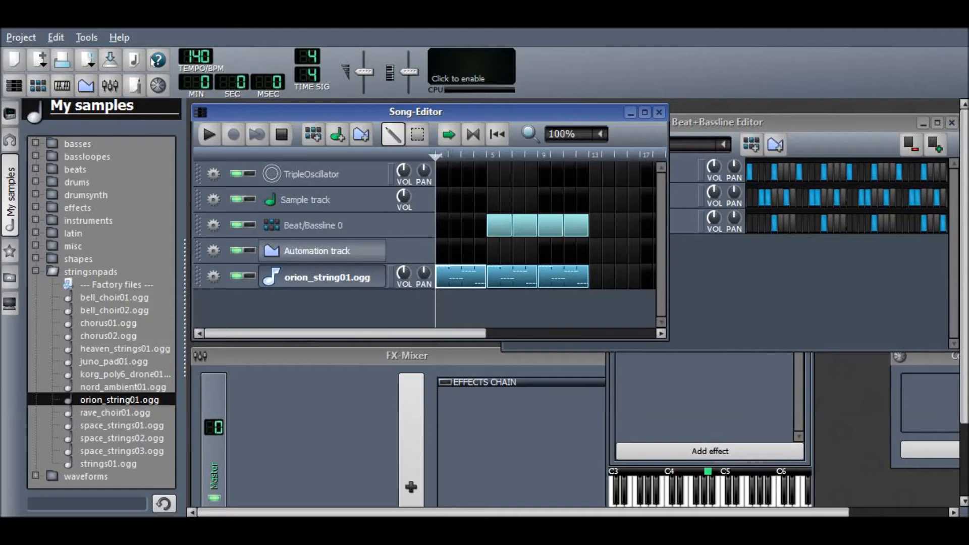
click(208, 133)
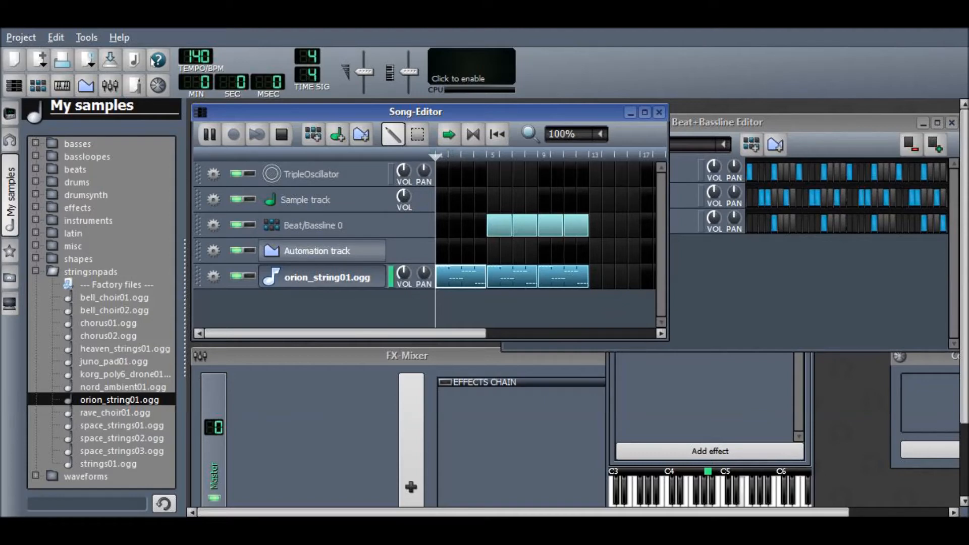
click(209, 134)
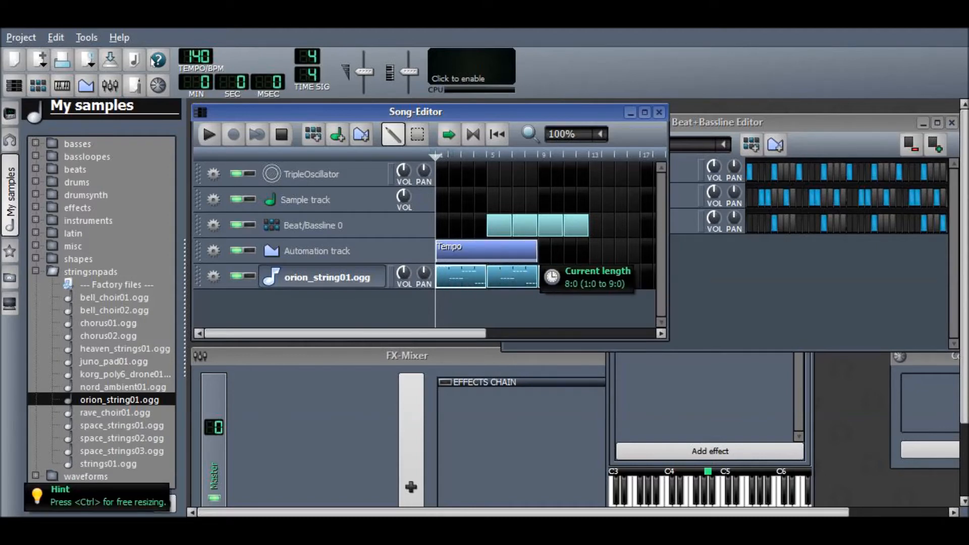
Open the Tempo clip from the Automation track in the Automation Editor
right_click(509, 276)
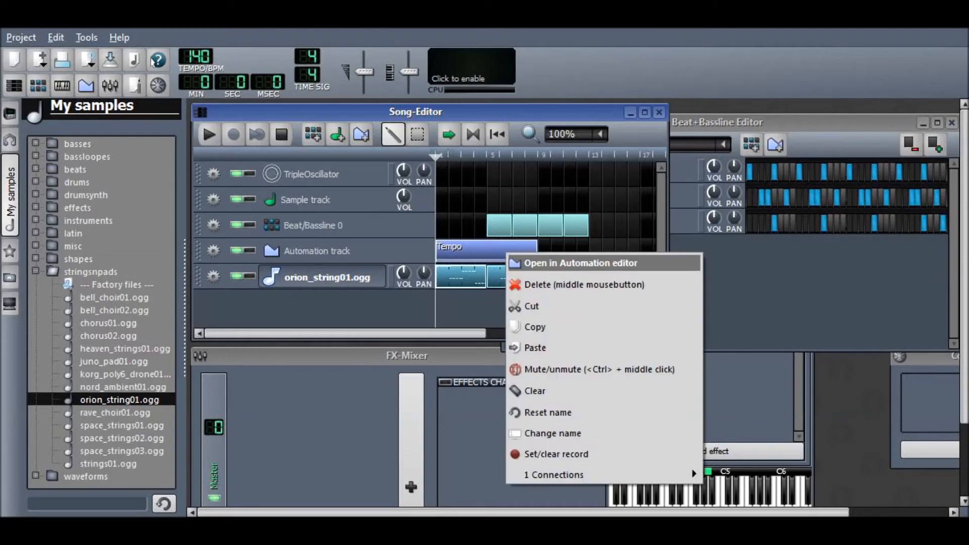
click(580, 263)
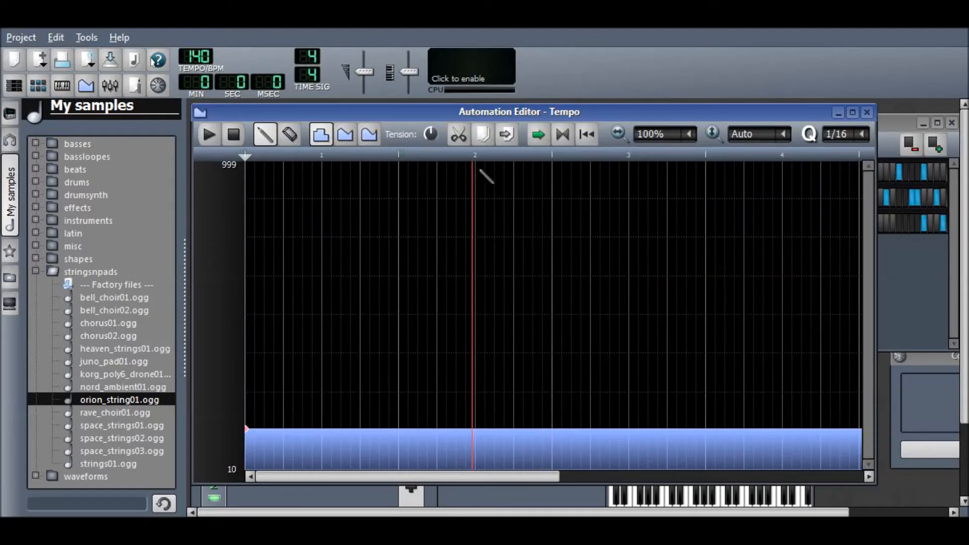
Set linear progression and drag the tempo automation's end point to about 244
click(369, 134)
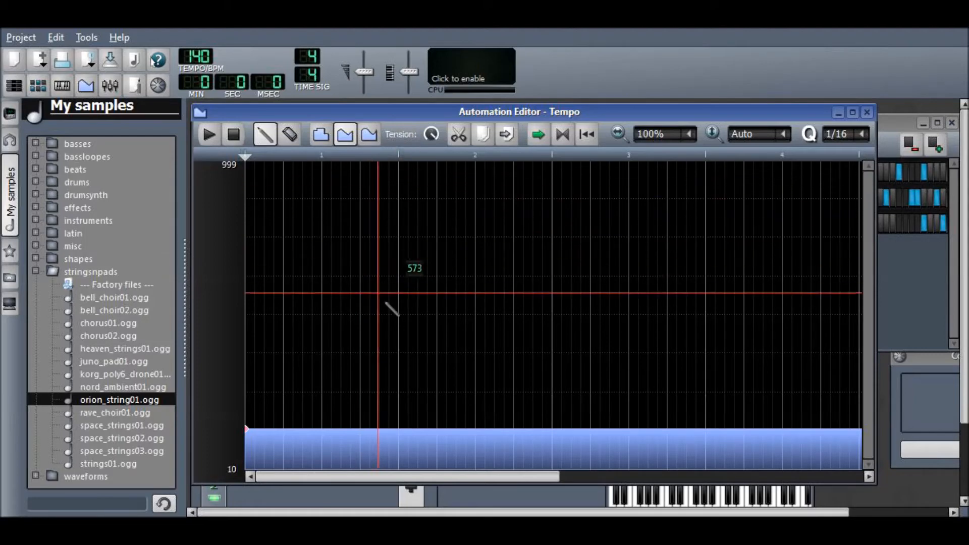
click(369, 135)
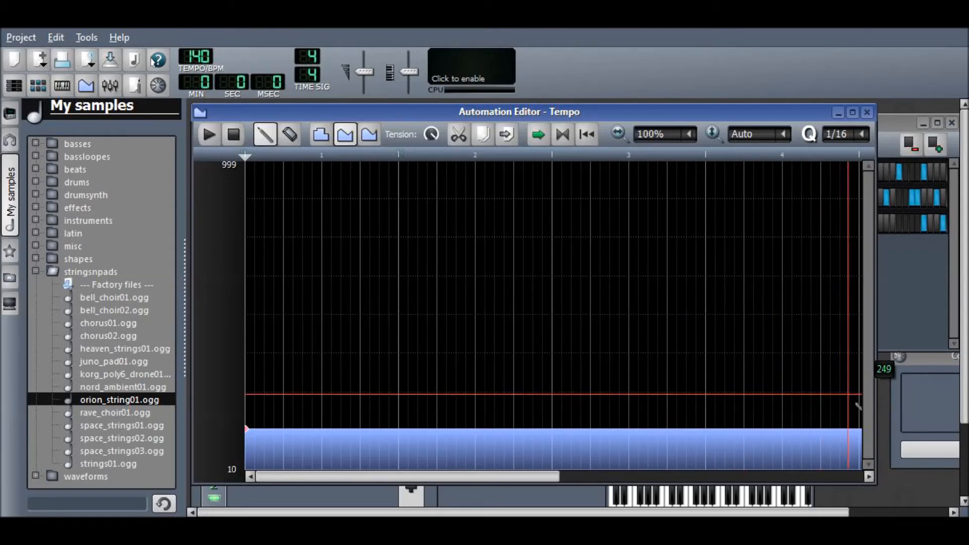
drag(850, 428, 850, 394)
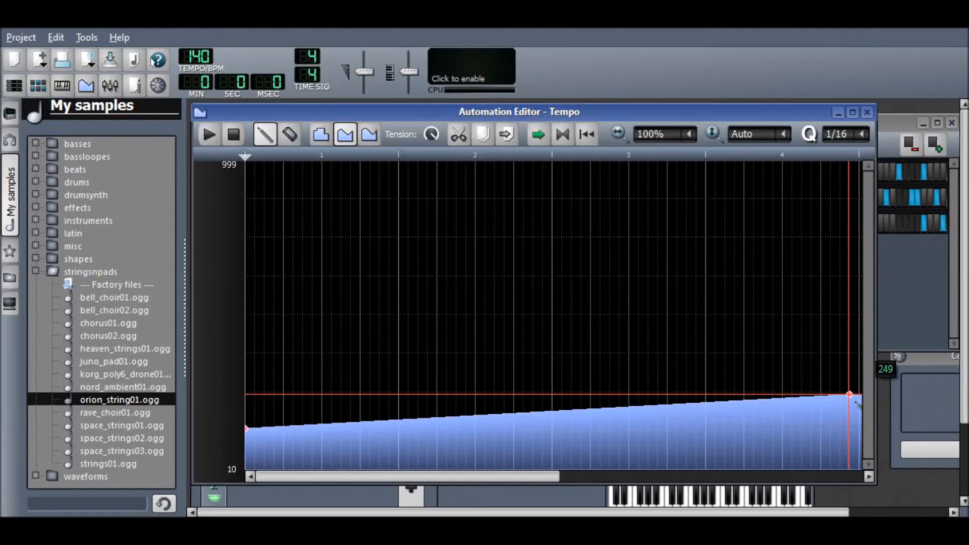
drag(850, 394, 856, 399)
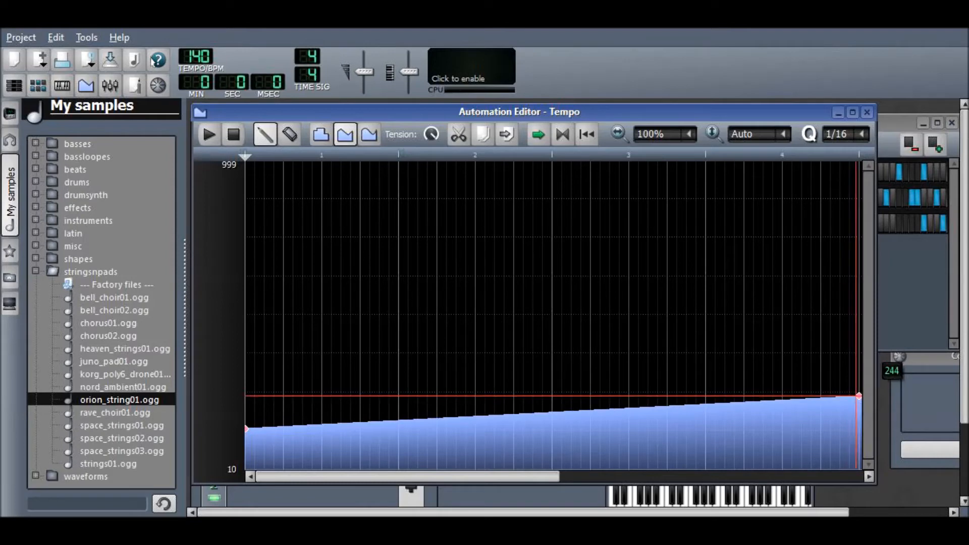
drag(858, 395, 858, 398)
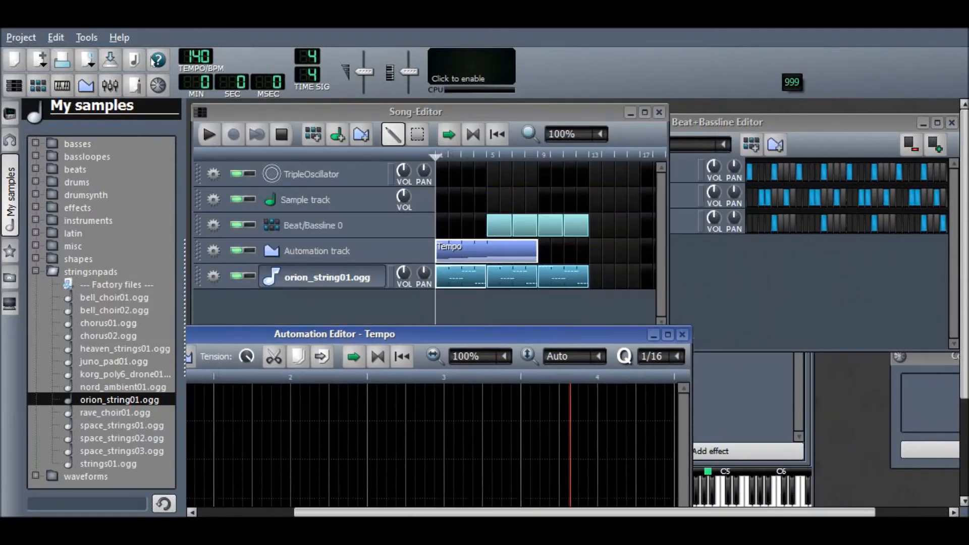
Move the Automation Editor down and draw rising tempo points across bars 5–7
drag(334, 333, 330, 317)
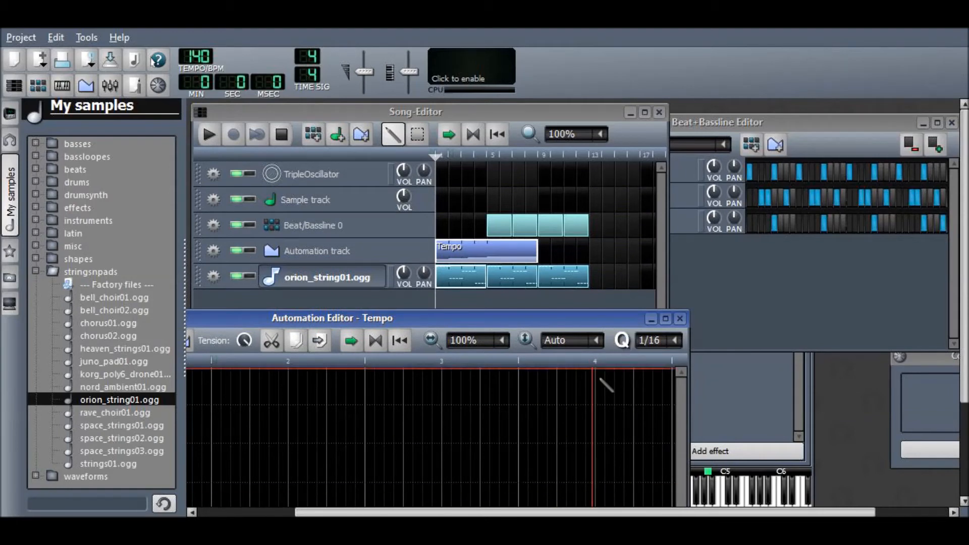
mouse_move(822, 198)
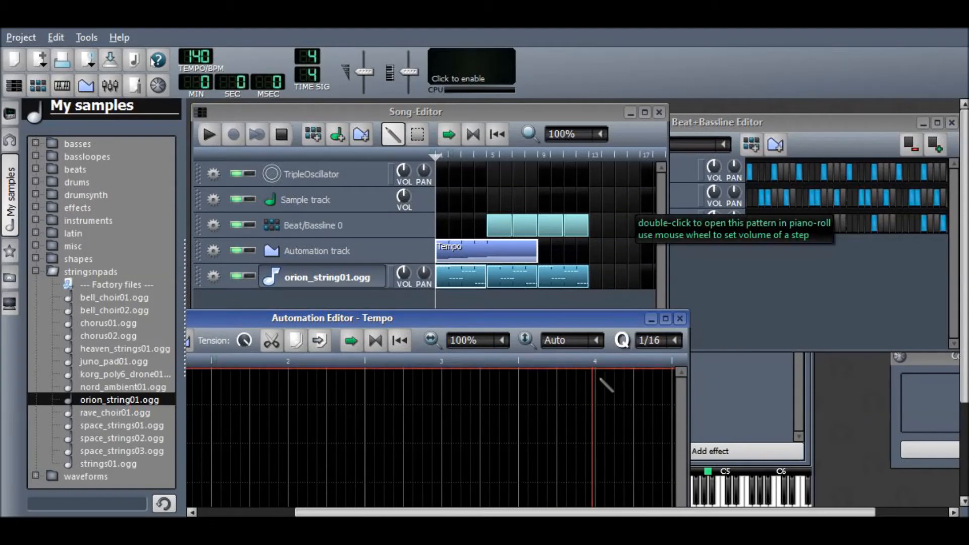
mouse_move(635, 319)
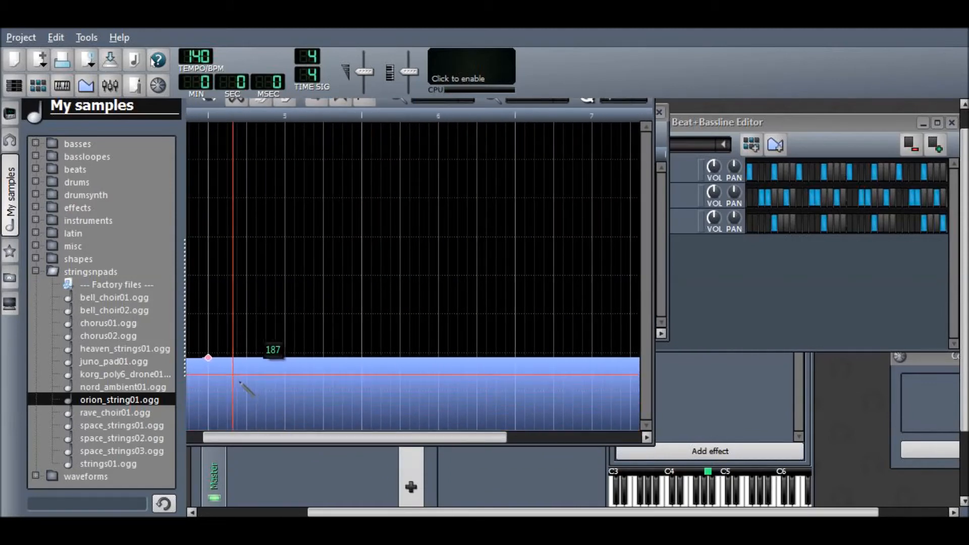
drag(208, 358, 351, 364)
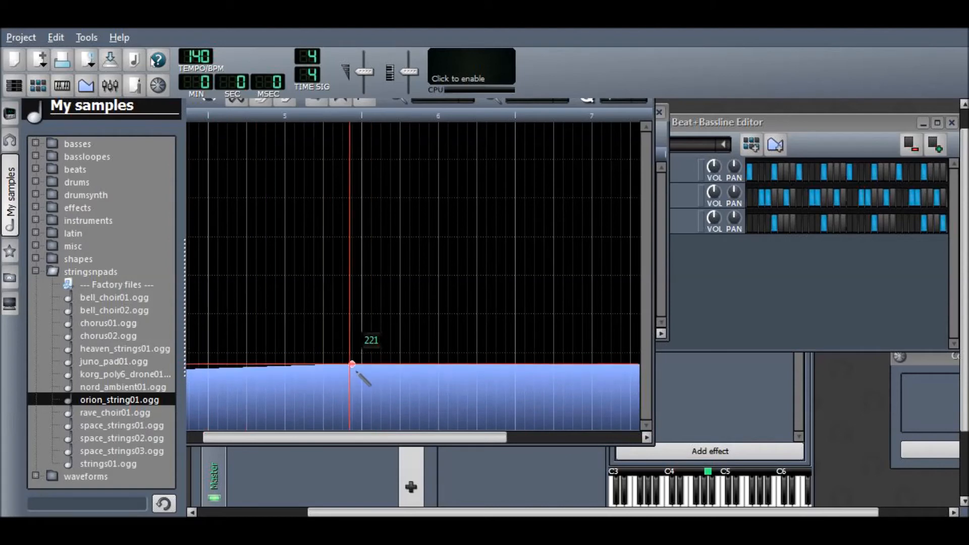
drag(352, 370, 633, 358)
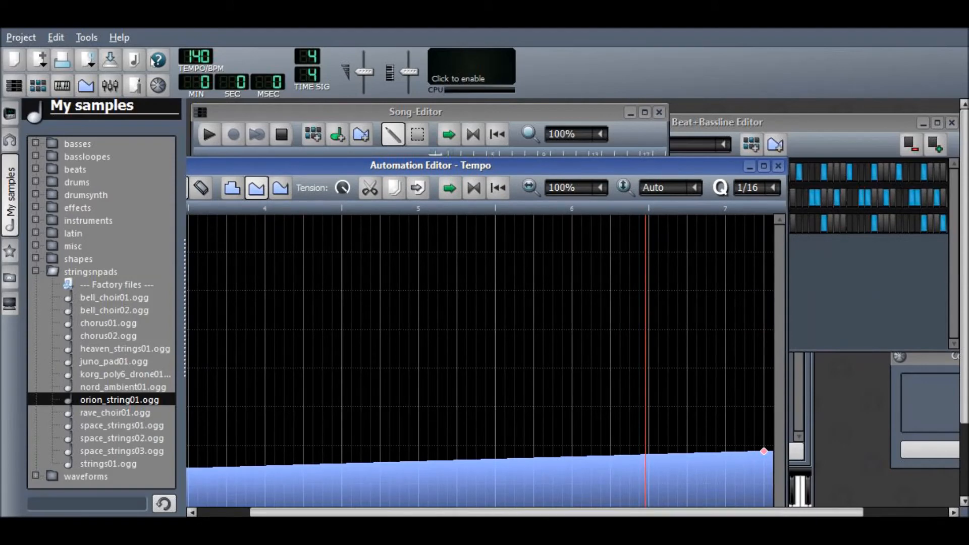
click(779, 166)
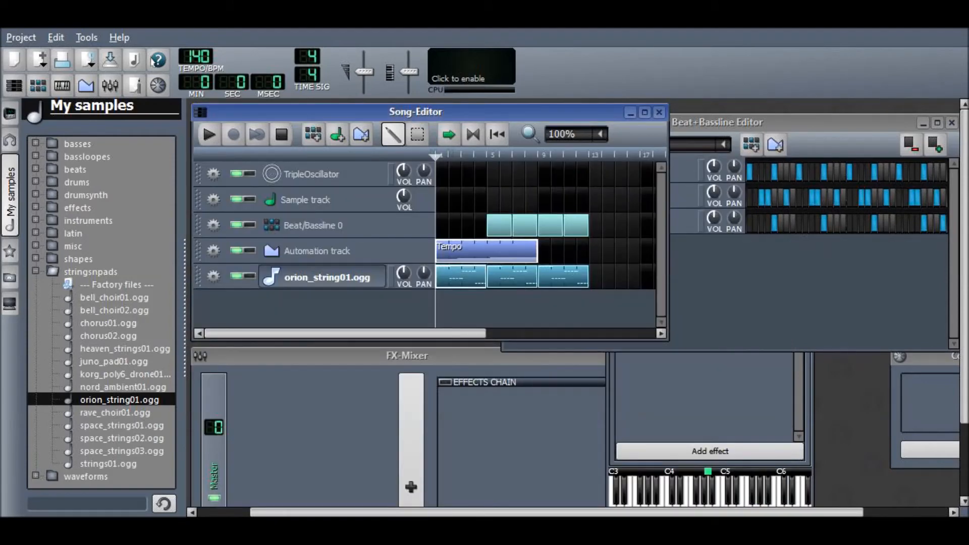
Delete the eight-bar Tempo automation clip and draw a short clip at bar 1
click(208, 134)
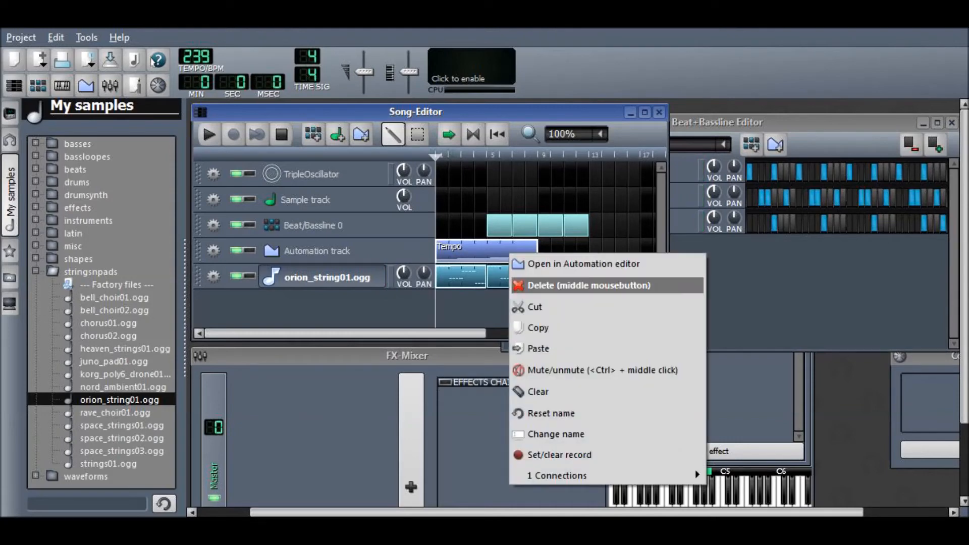
click(589, 284)
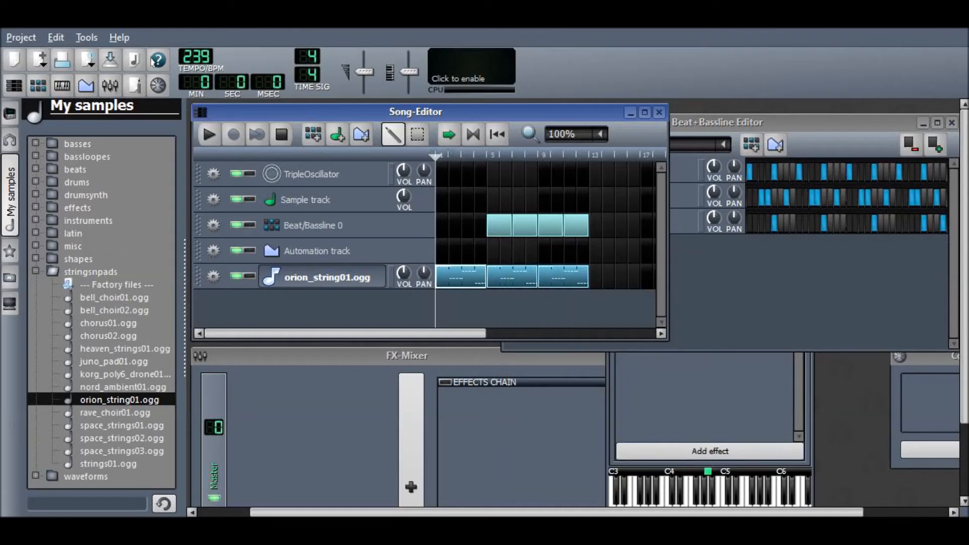
drag(197, 55, 196, 61)
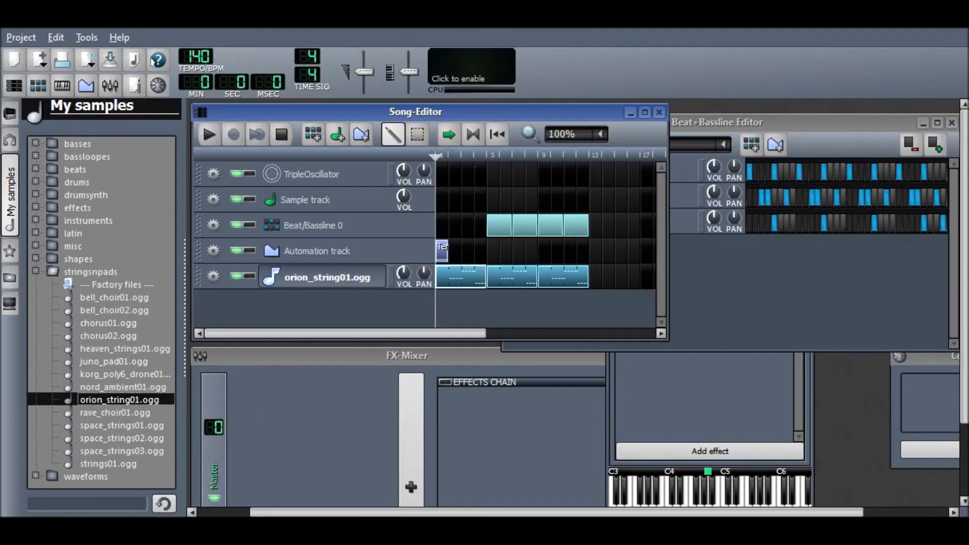
Collapse the stringsnpads sample folder and expand the effects folder
click(72, 246)
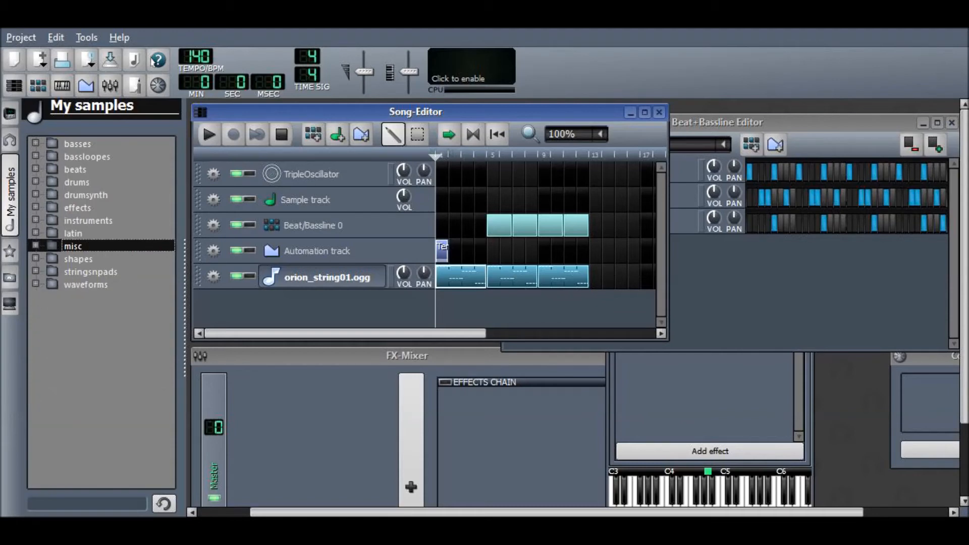
click(77, 207)
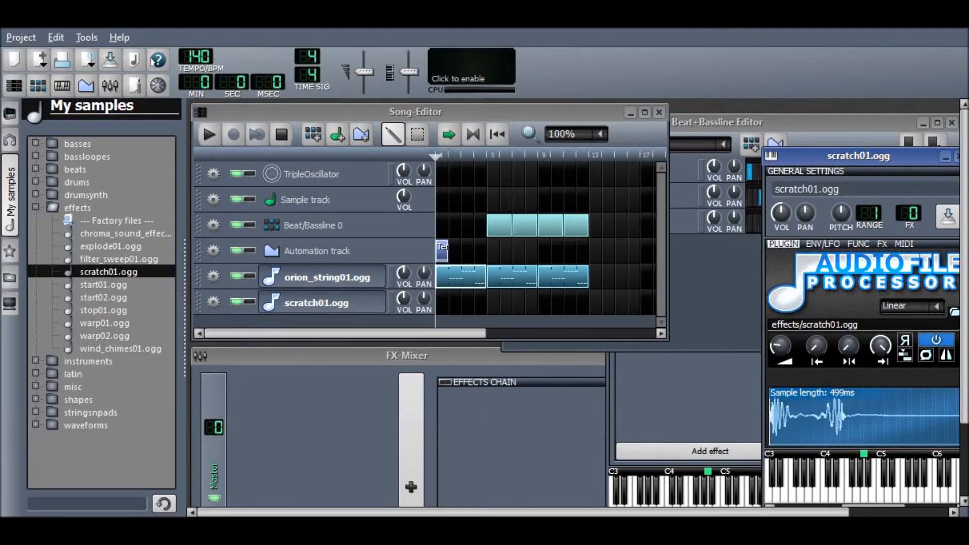
Enable looping on scratch01.ogg and shorten it with the loopback and end-point knobs
drag(857, 156, 699, 100)
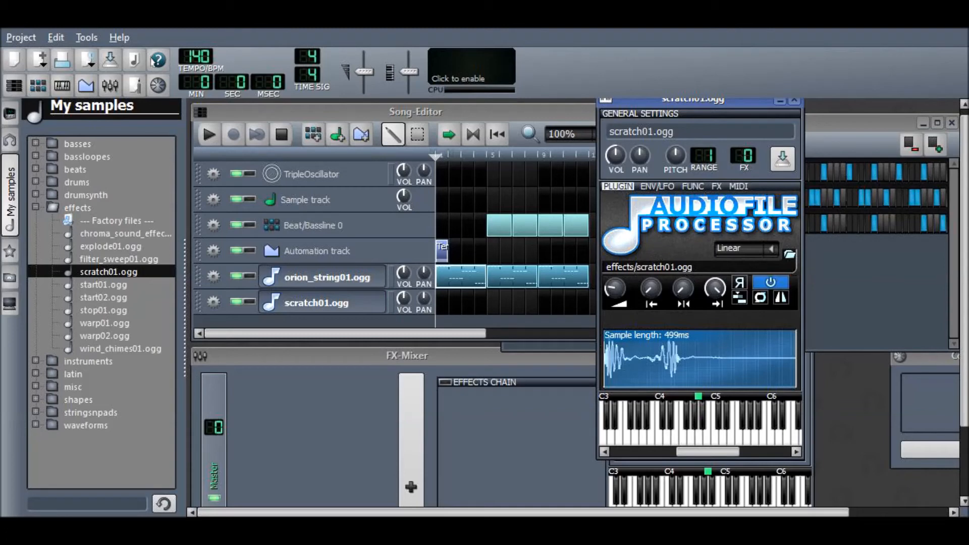
click(759, 297)
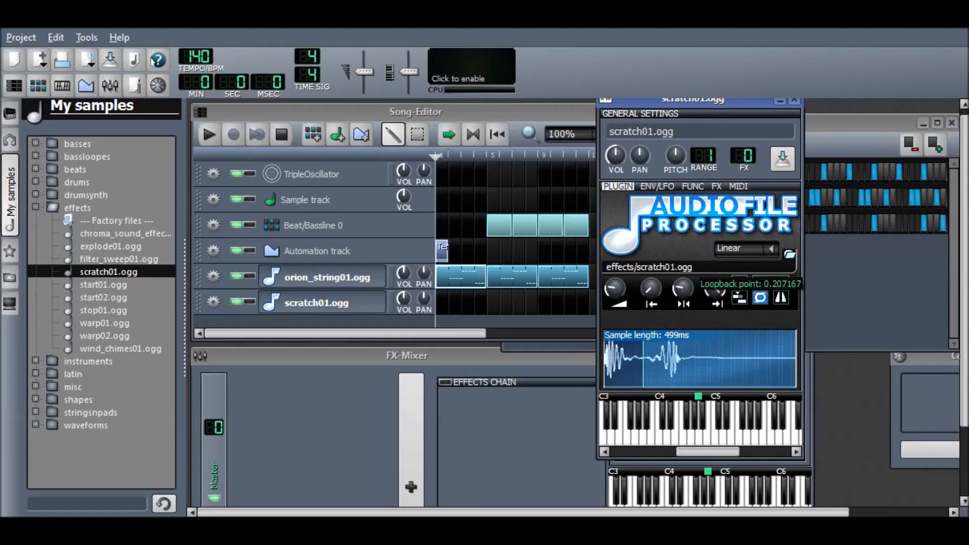
drag(643, 358, 664, 358)
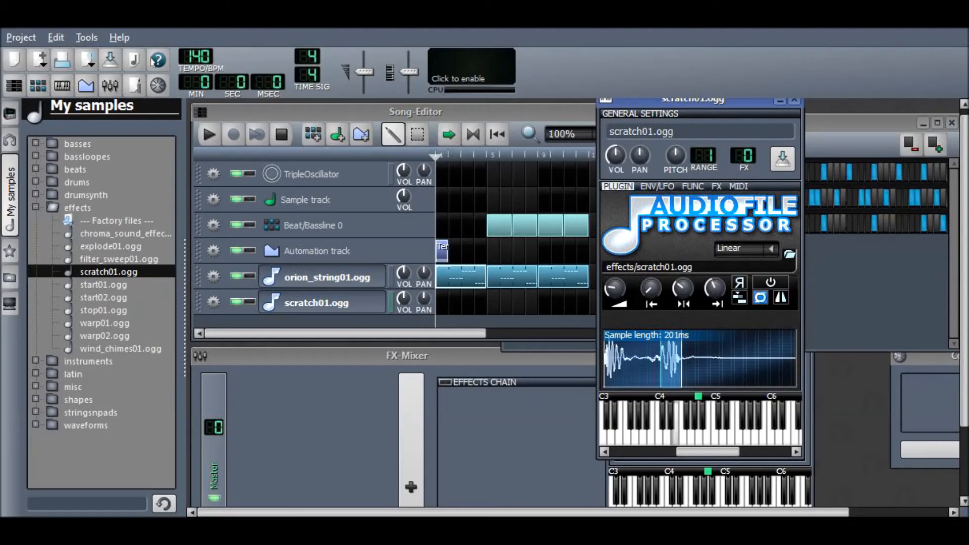
drag(713, 287, 713, 293)
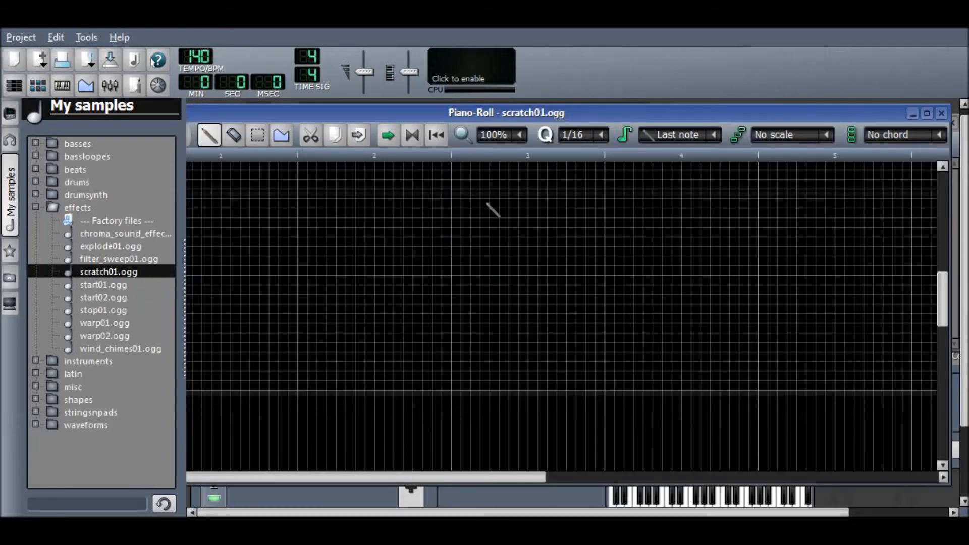
mouse_move(392, 179)
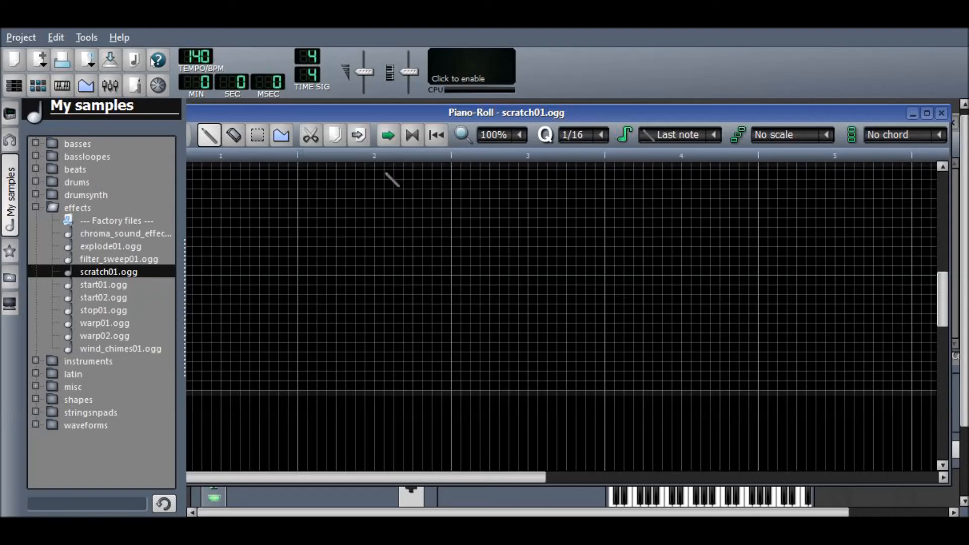
Add a note to the scratch01.ogg Piano-Roll pattern
click(304, 284)
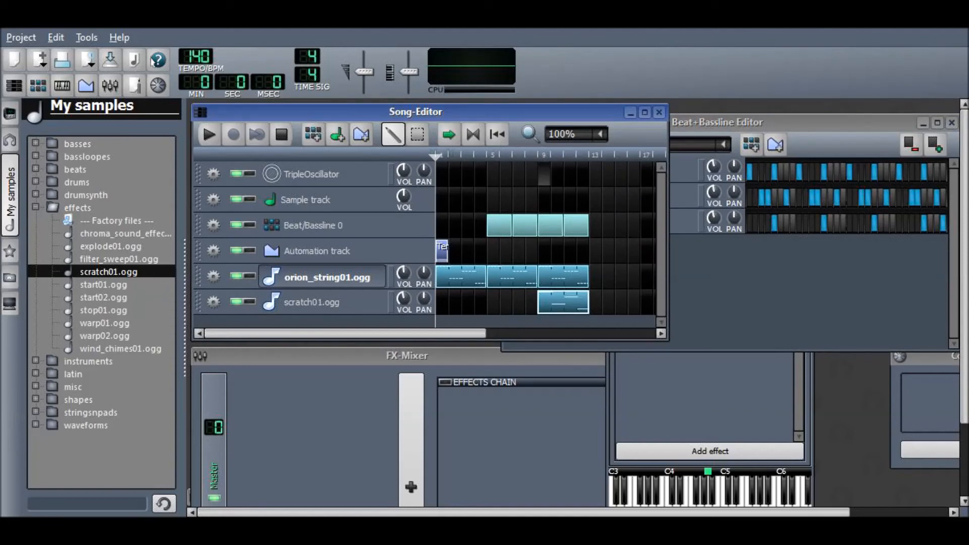
click(208, 134)
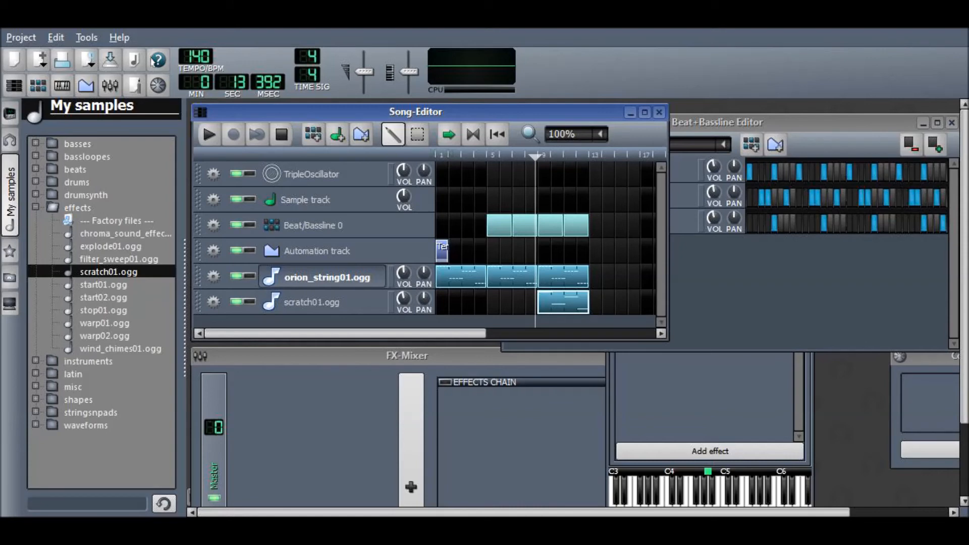
click(208, 133)
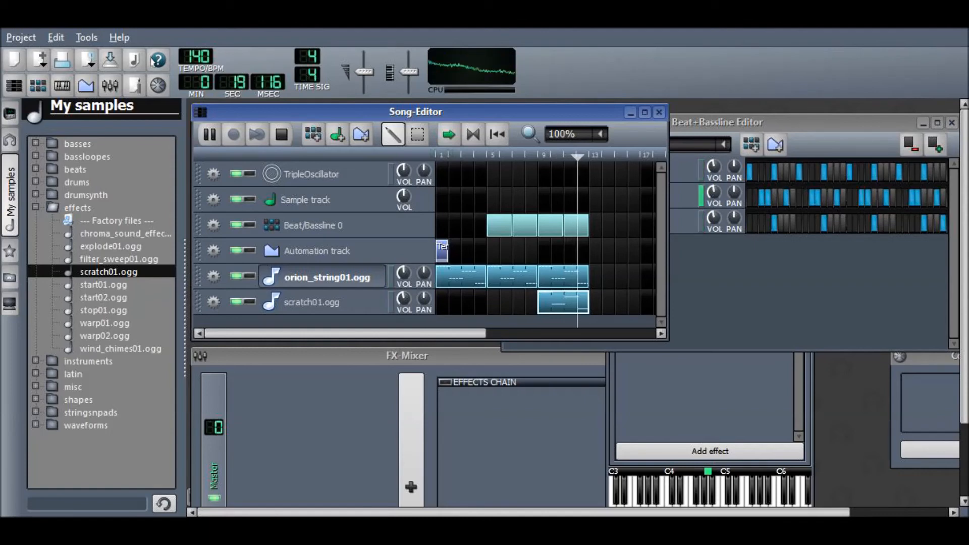
click(280, 134)
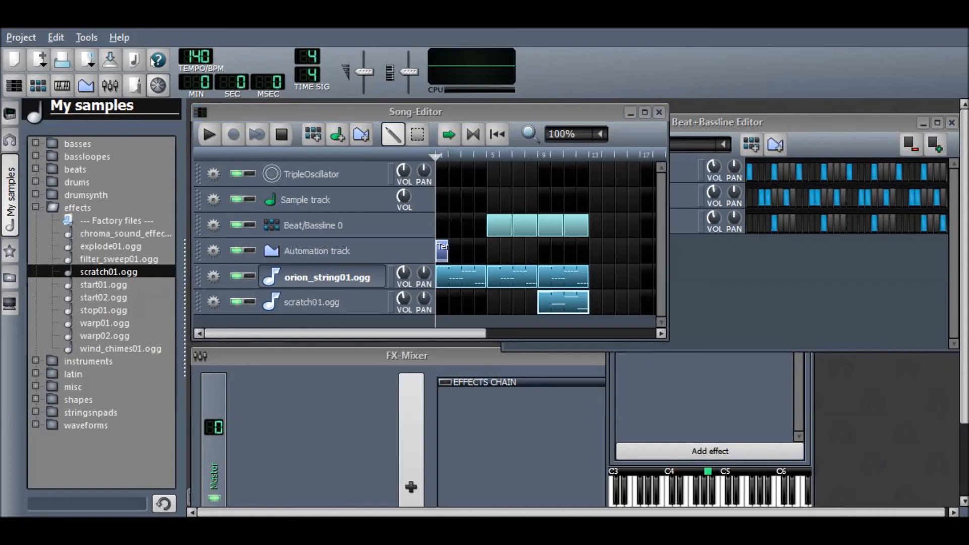
click(157, 85)
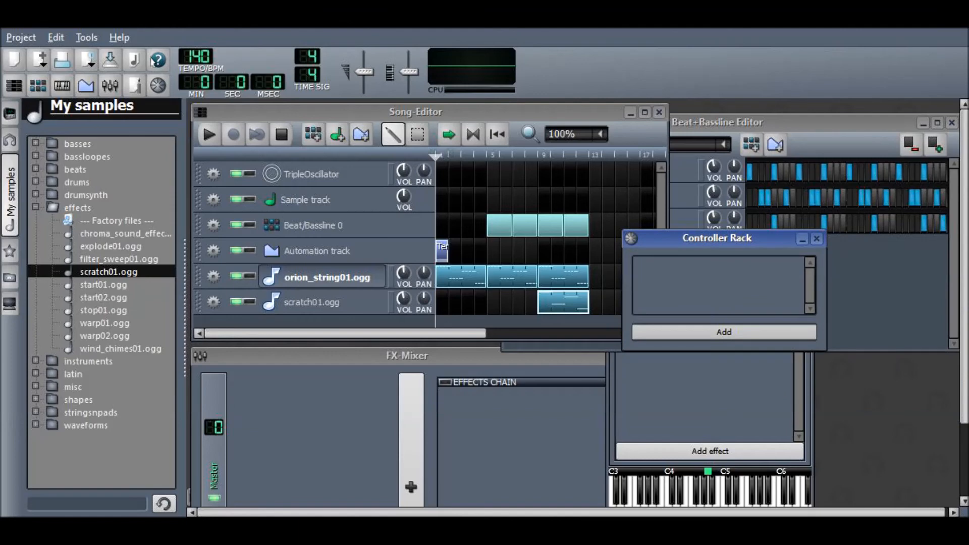
Add an LFO Controller and show scratch01.ogg's ENV/LFO filter settings
click(722, 332)
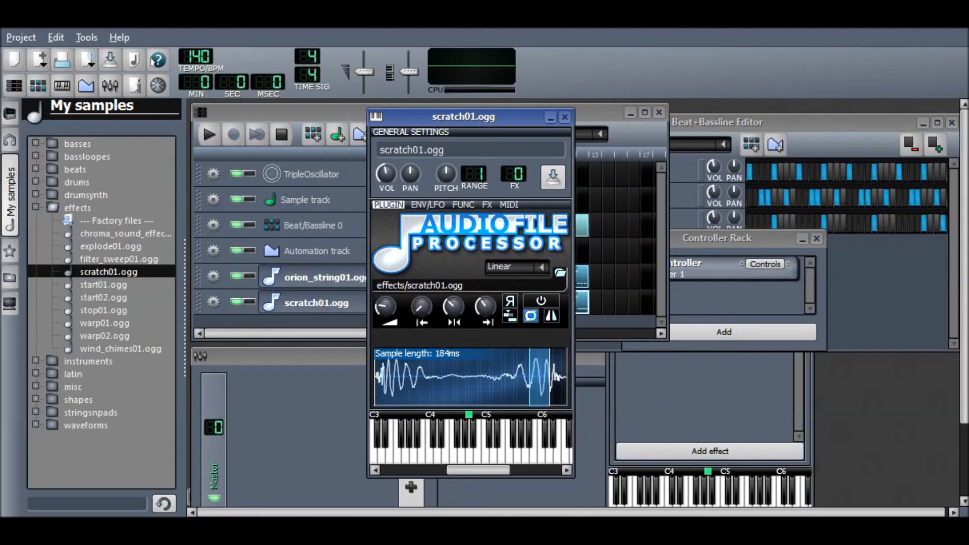
click(428, 204)
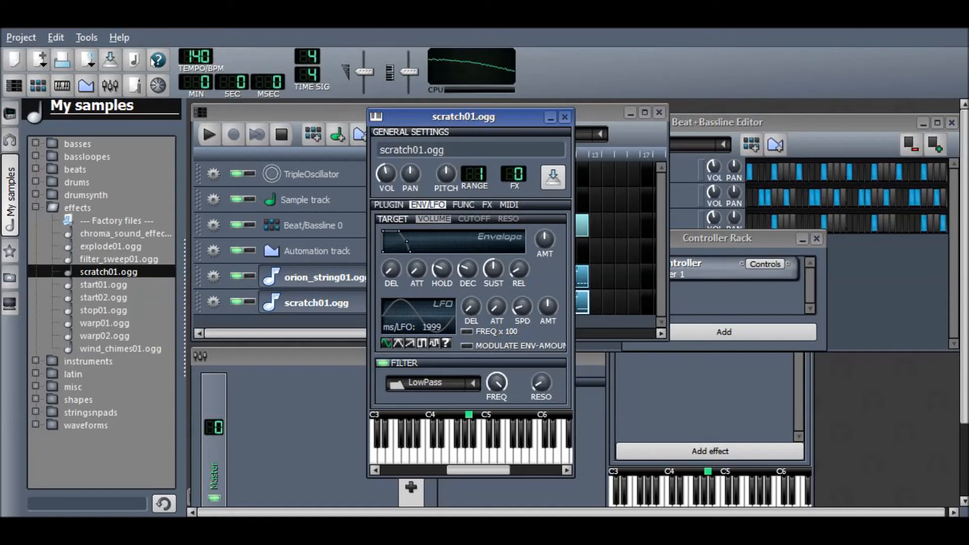
Connect the scratch01.ogg filter cutoff FREQ knob to a controller
right_click(496, 382)
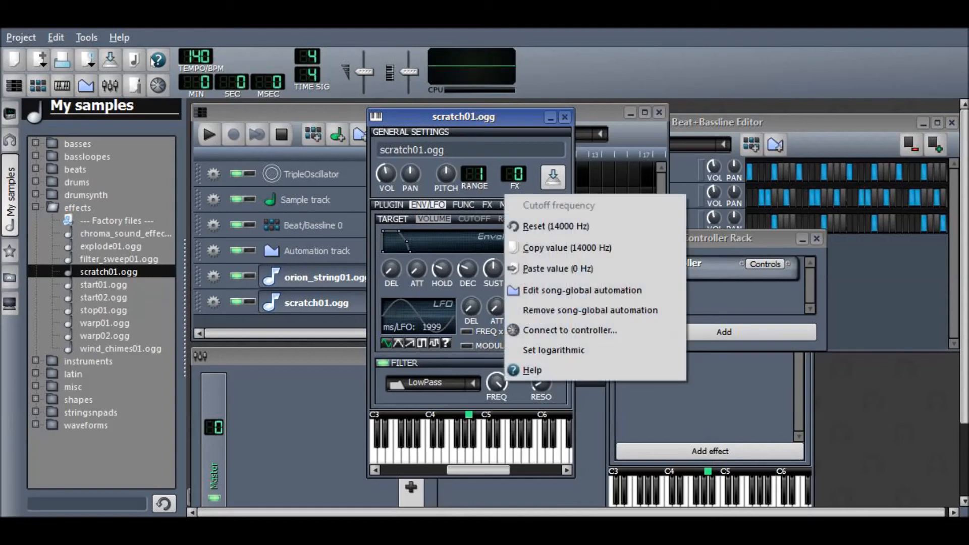
click(569, 330)
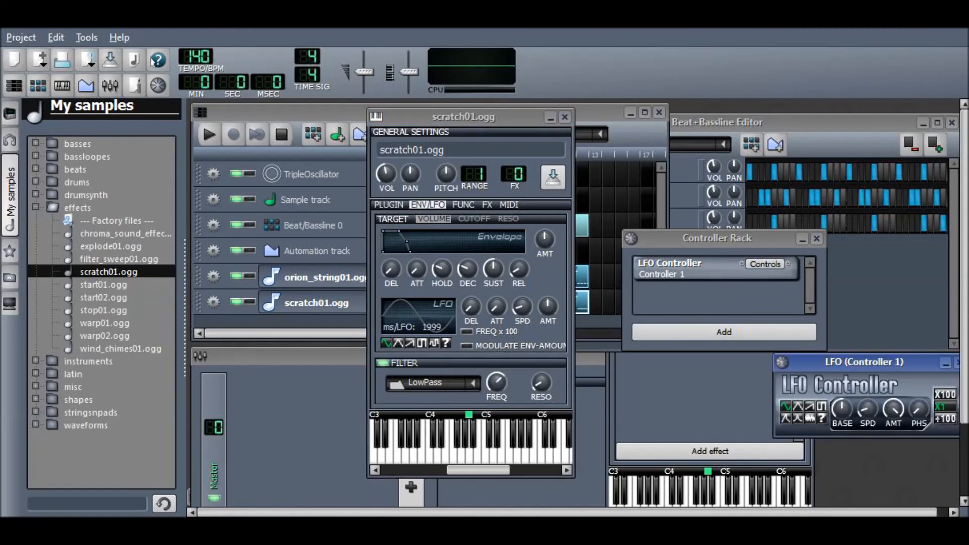
Change options from the LFO speed knob's context menu, then switch windows
right_click(866, 410)
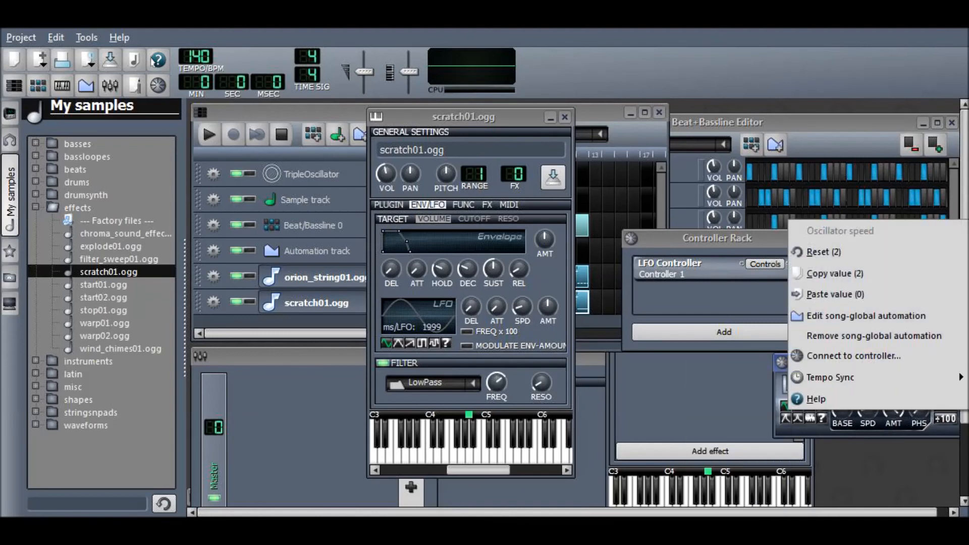
click(830, 377)
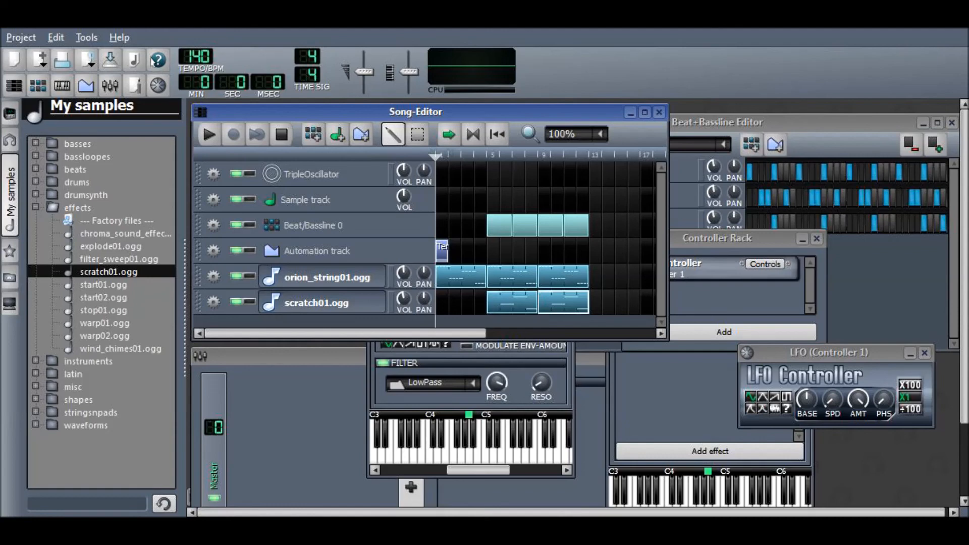
mouse_move(883, 407)
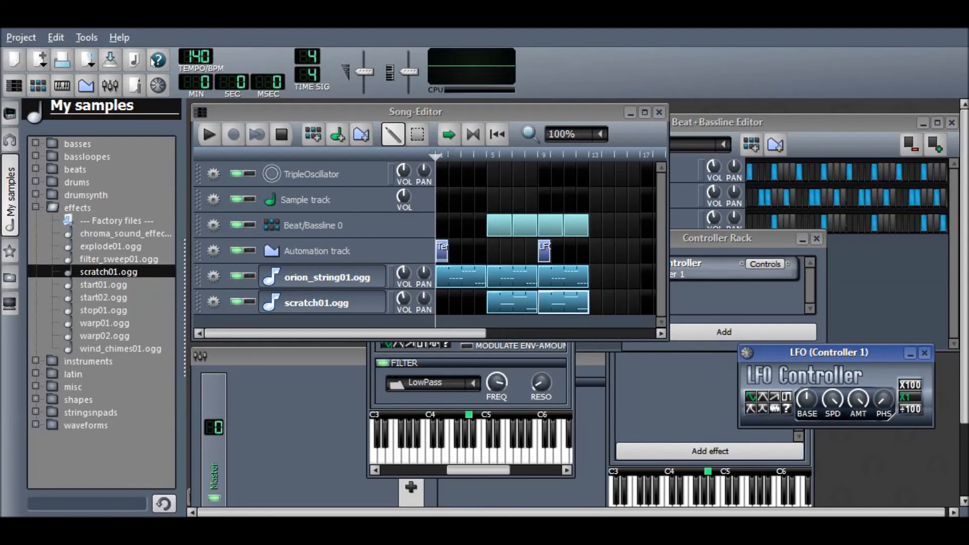
right_click(832, 399)
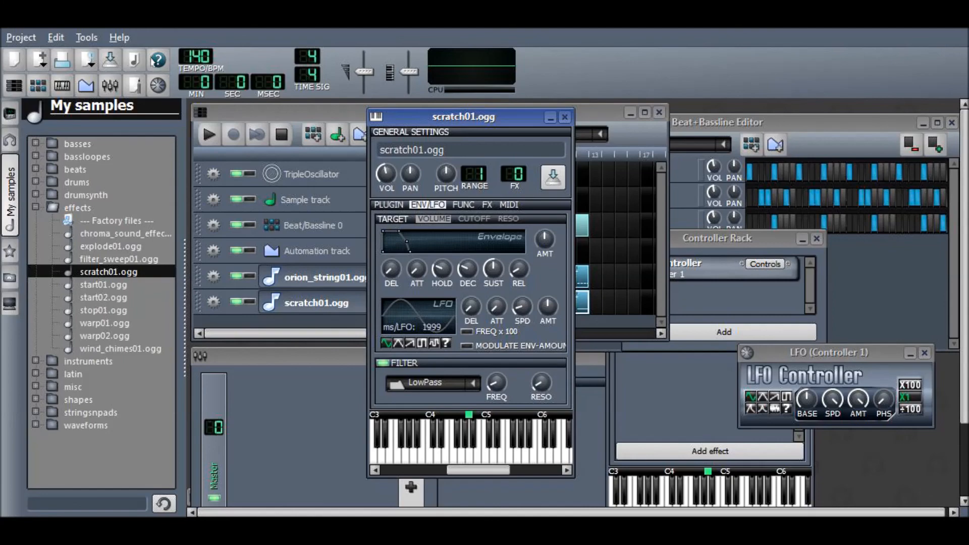
key(alt+tab)
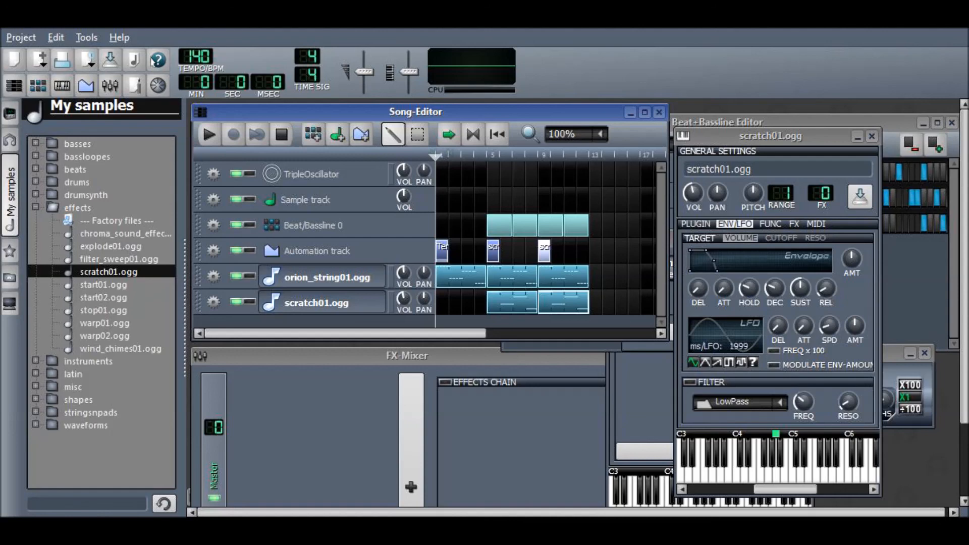
click(208, 134)
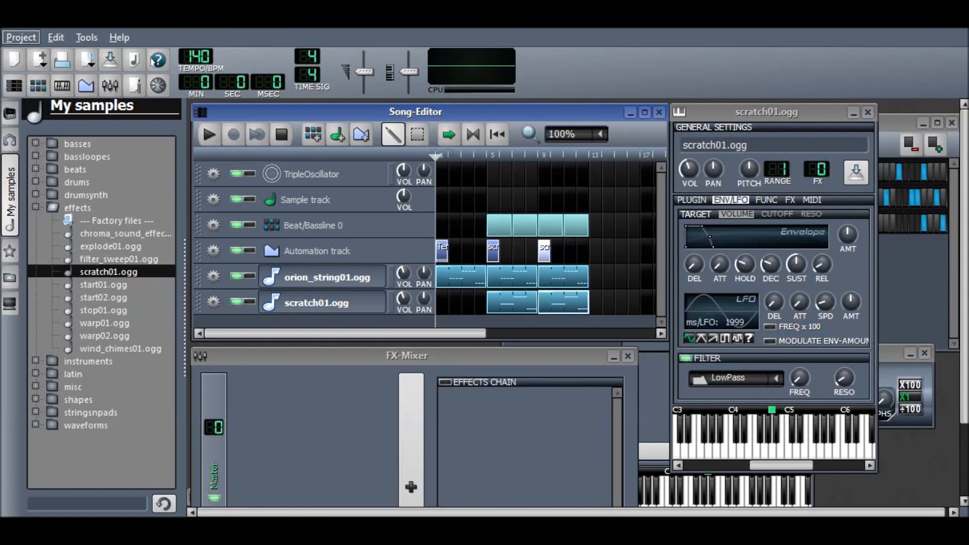
mouse_move(38, 60)
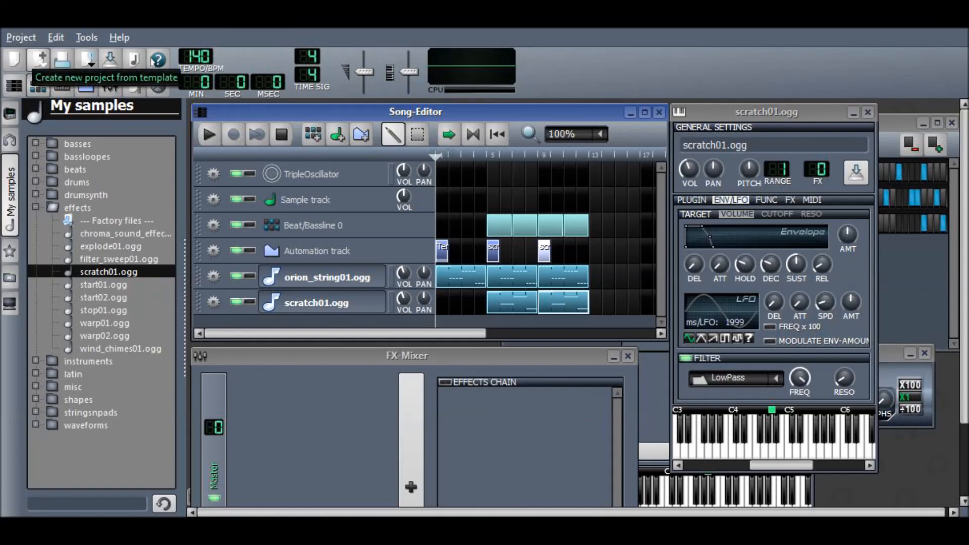